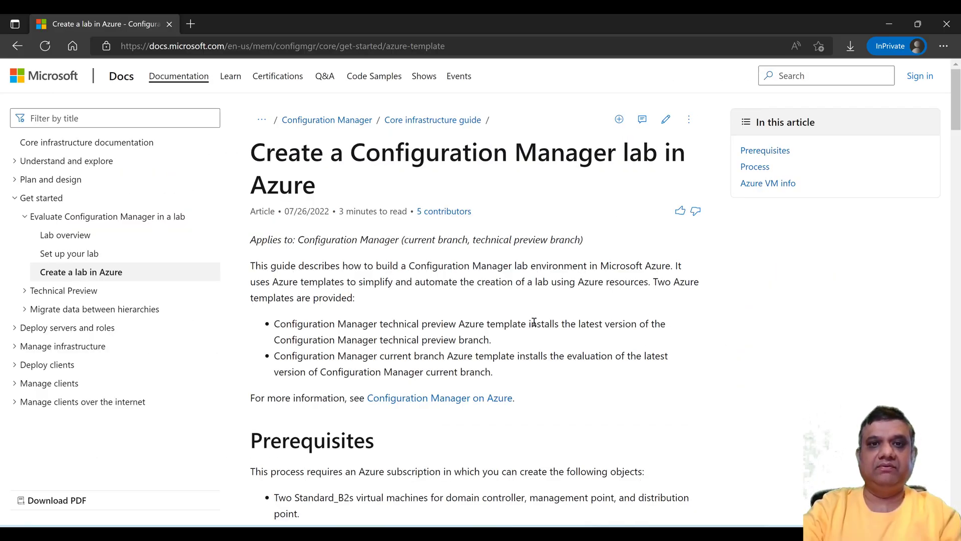
pyautogui.moveTo(537, 317)
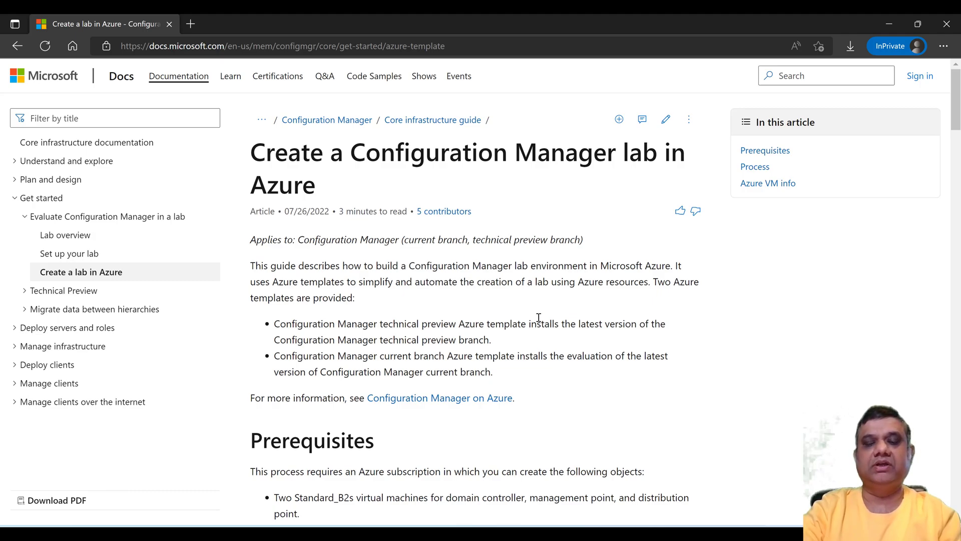
# - Scroll through the Configuration Manager template page and start Deploy to Azure
pyautogui.scroll(-3)
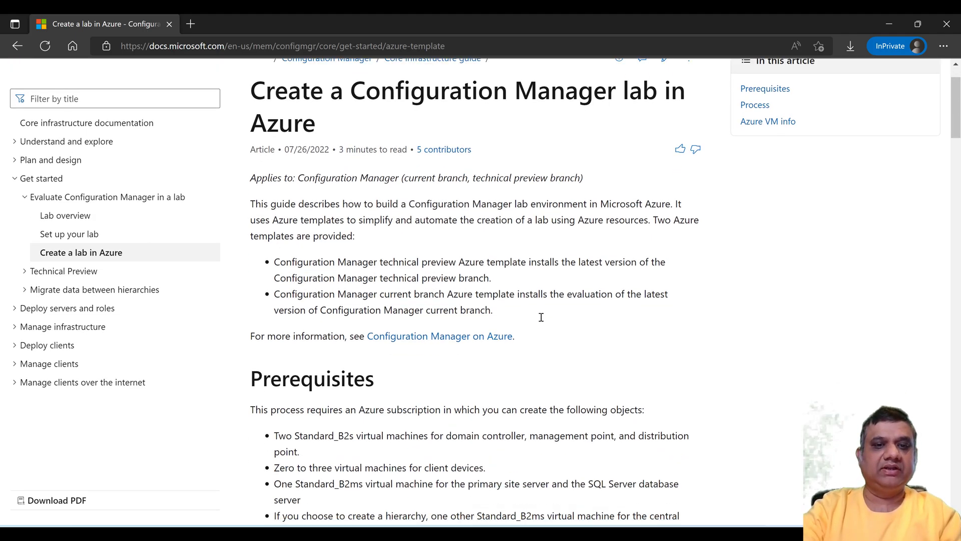
pyautogui.scroll(-3)
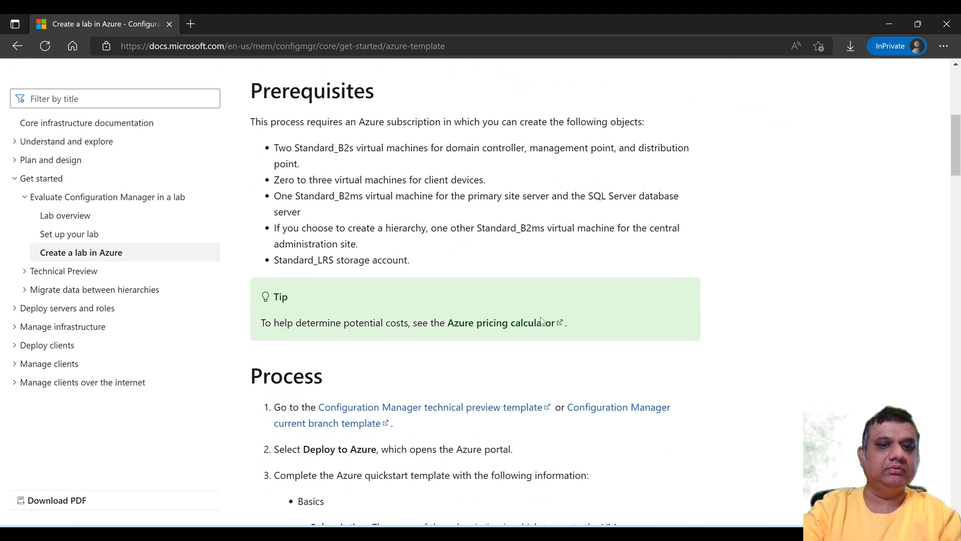
pyautogui.scroll(-3)
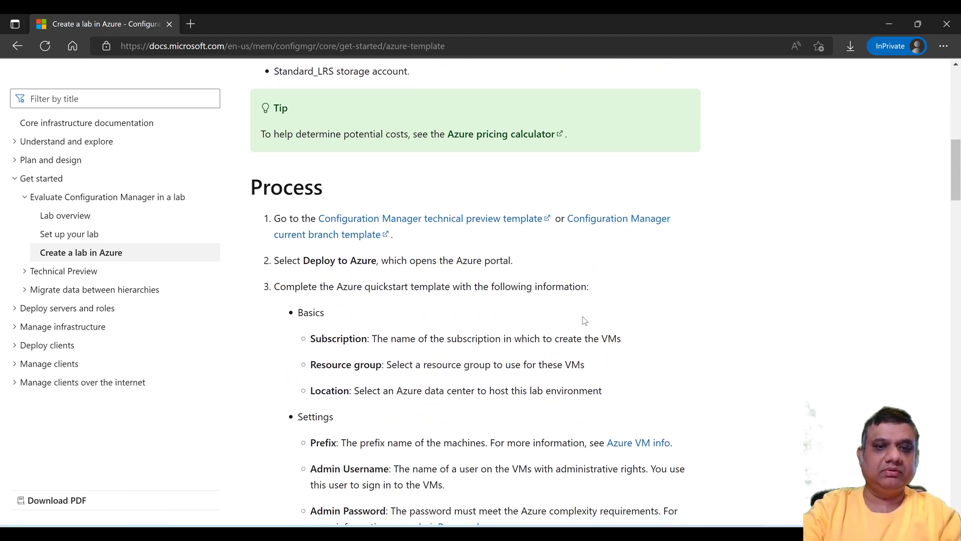
pyautogui.scroll(-3)
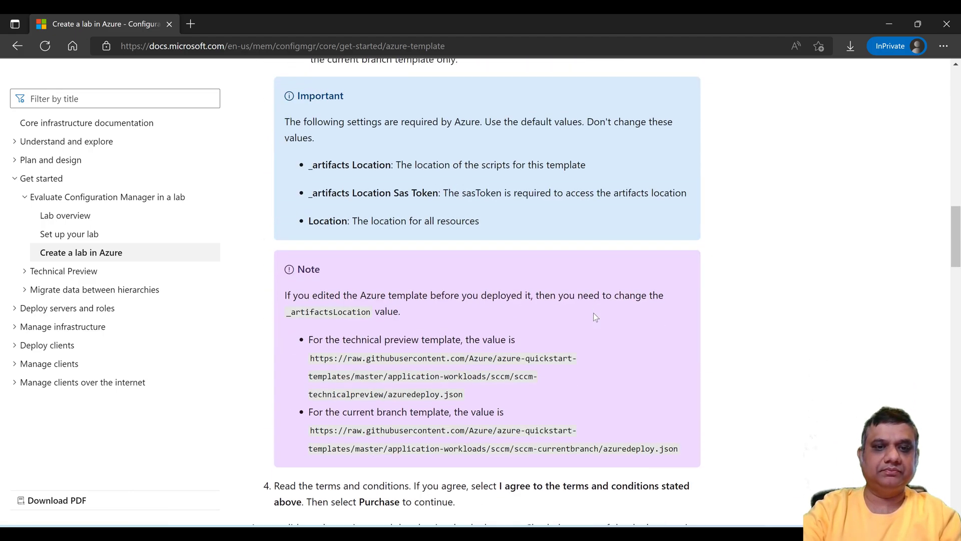
pyautogui.scroll(-3)
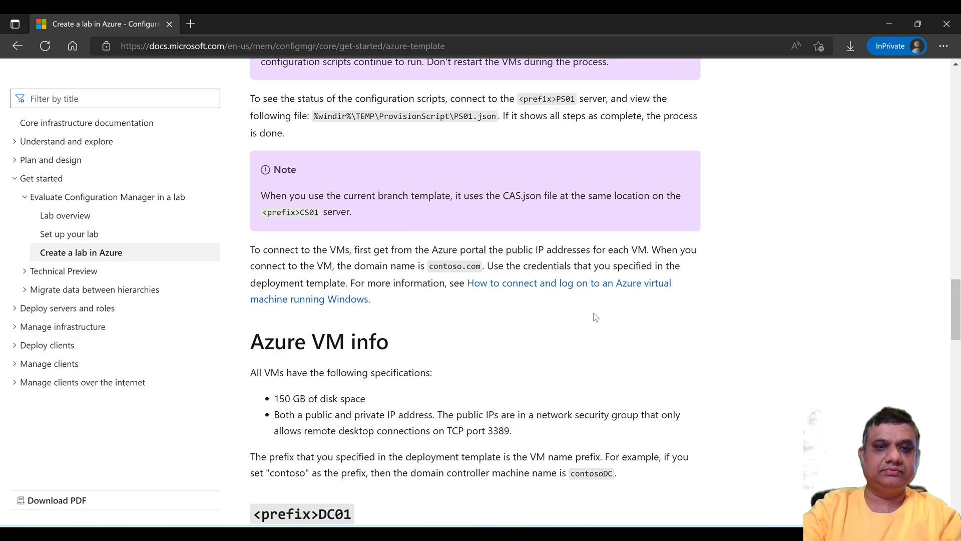
pyautogui.scroll(-3)
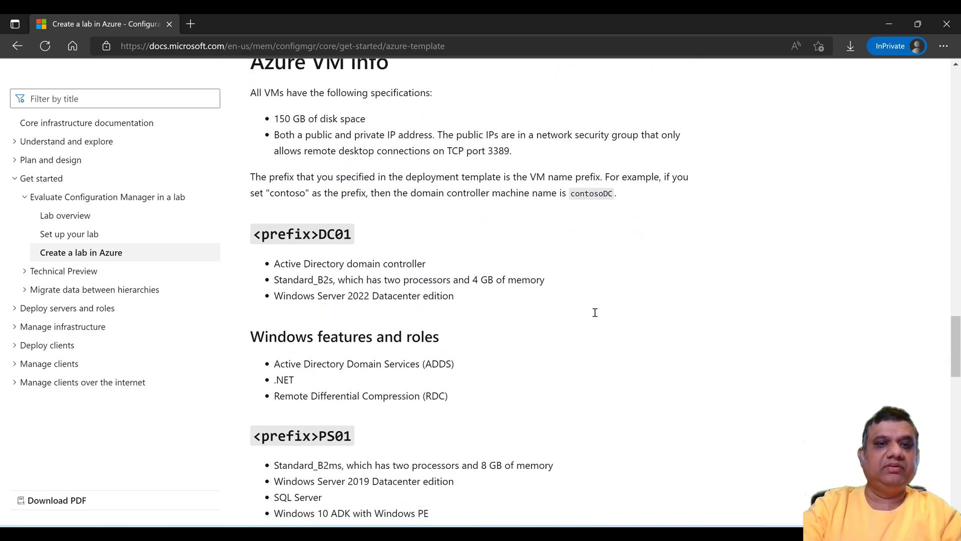
pyautogui.scroll(-3)
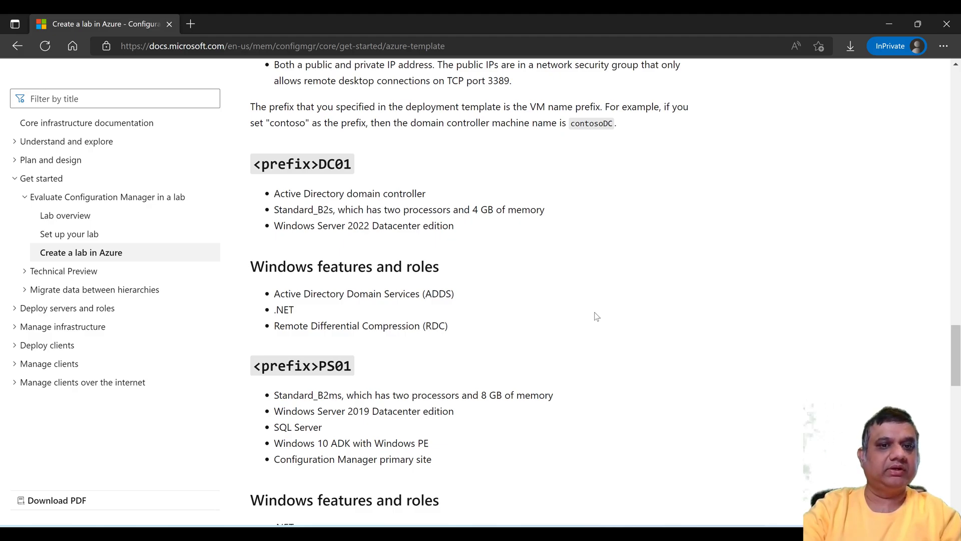
pyautogui.moveTo(336, 177)
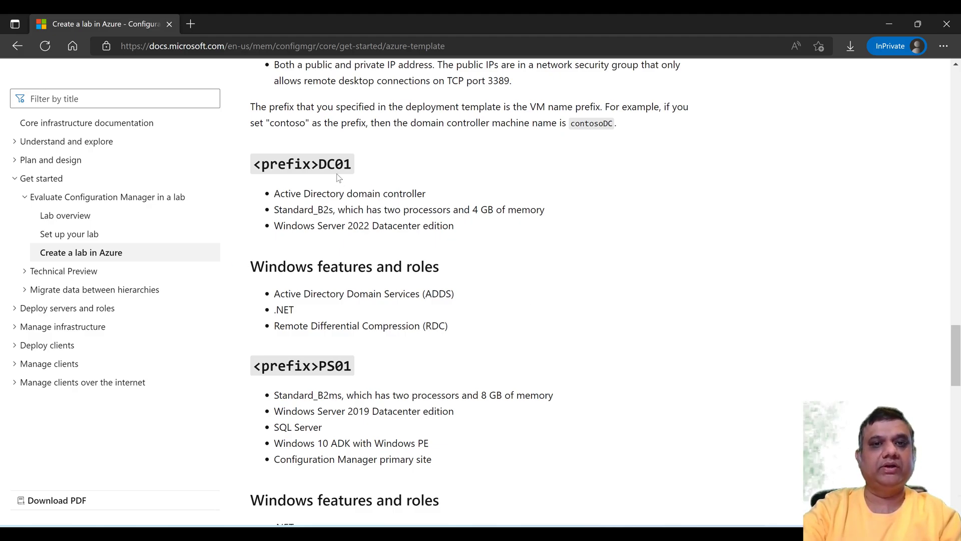
pyautogui.scroll(-3)
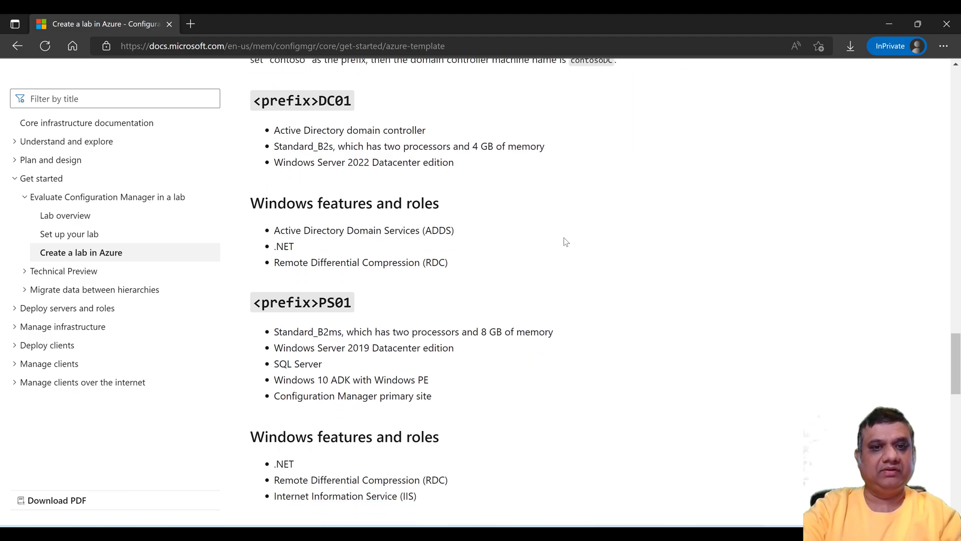
pyautogui.scroll(-3)
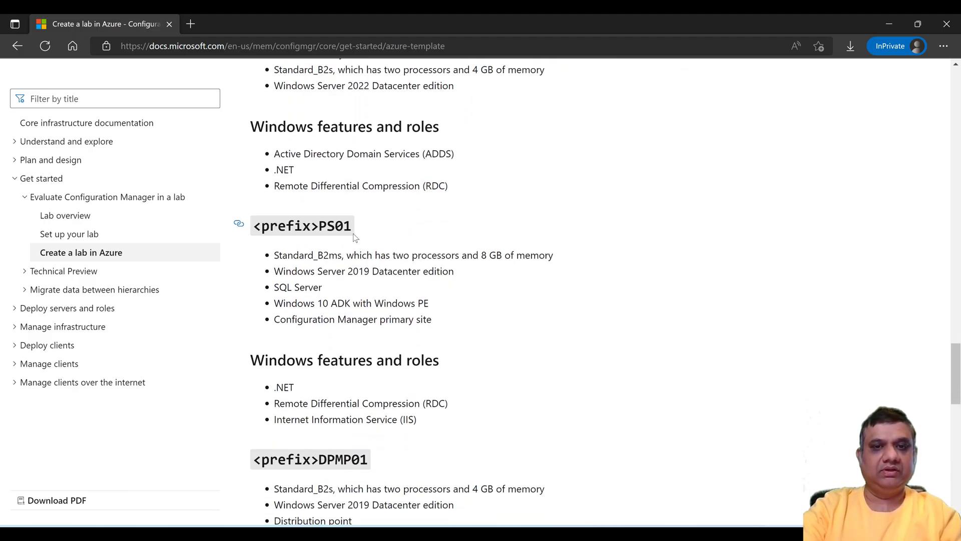
pyautogui.moveTo(521, 238)
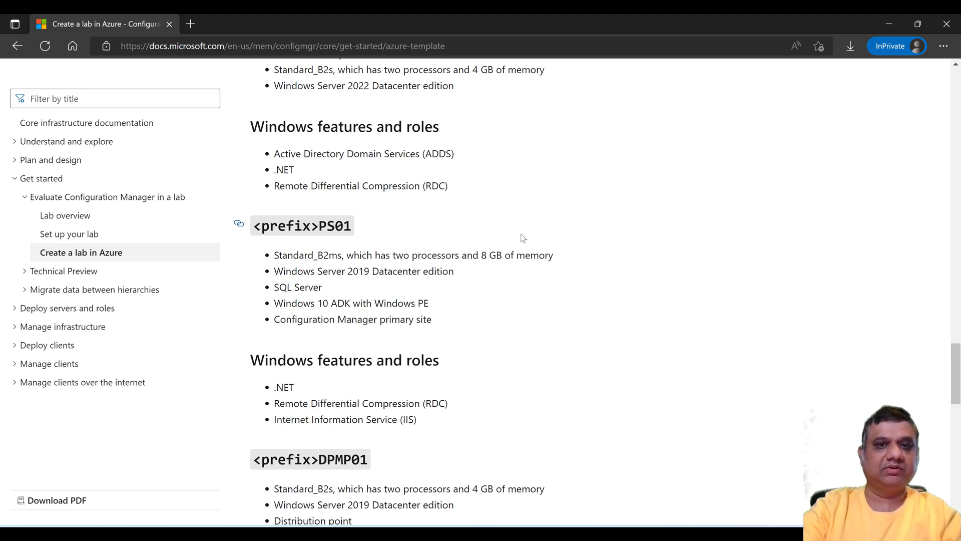
pyautogui.moveTo(549, 256)
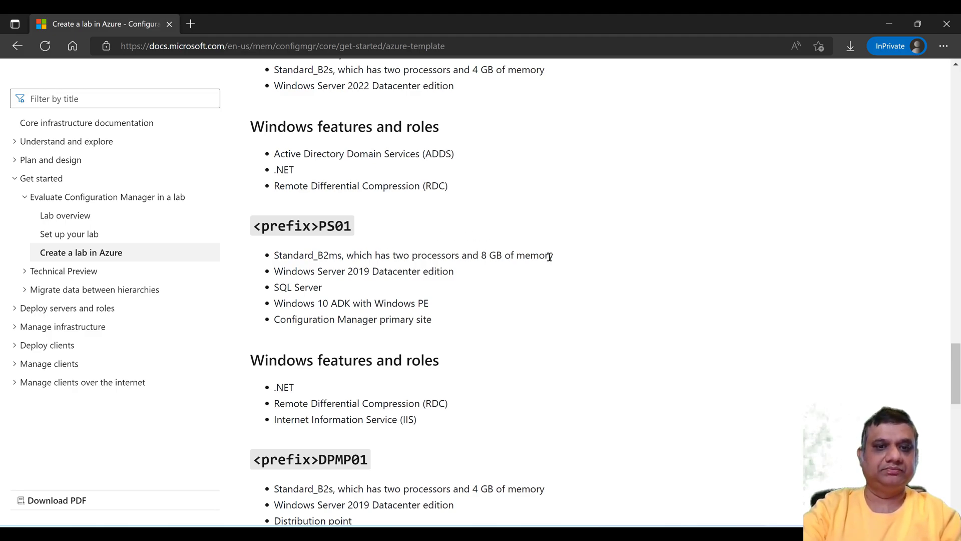
pyautogui.scroll(-3)
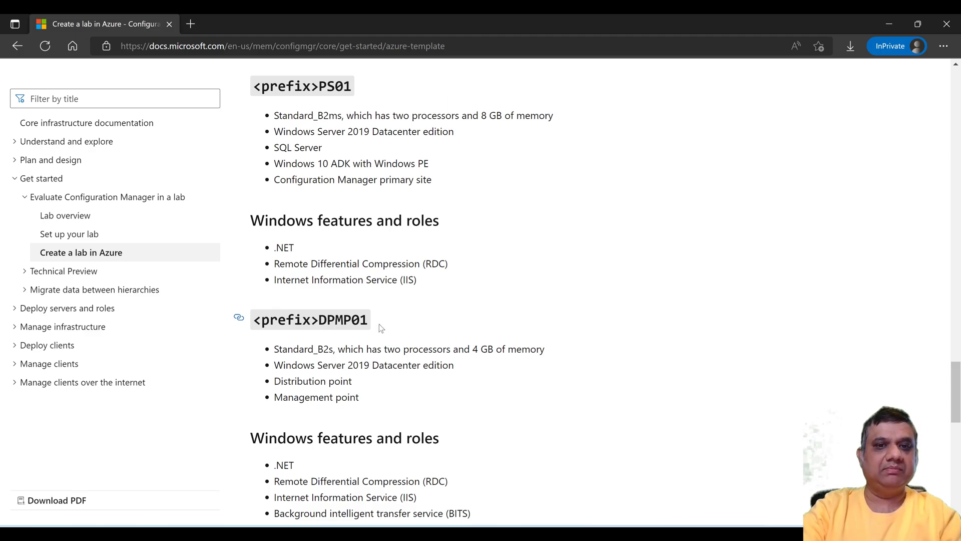
pyautogui.moveTo(515, 321)
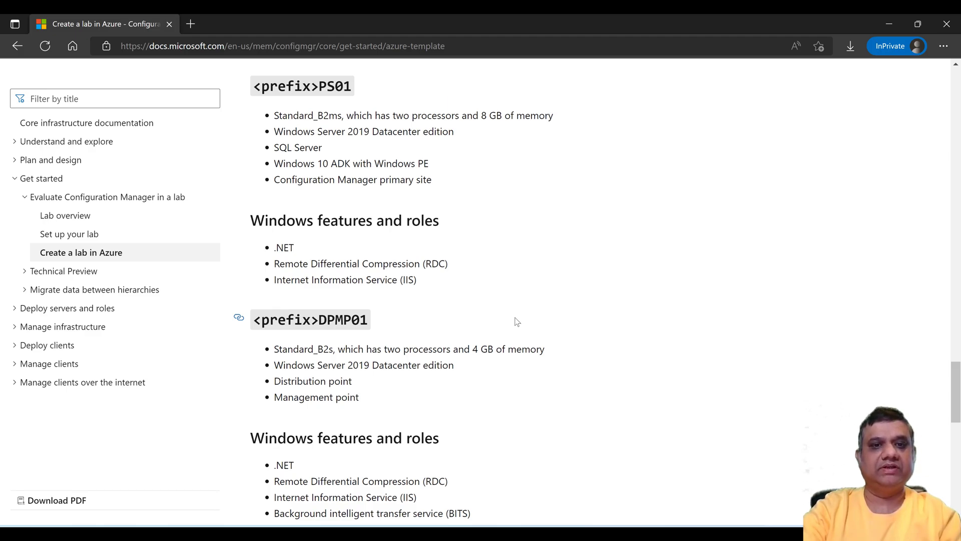
pyautogui.scroll(-3)
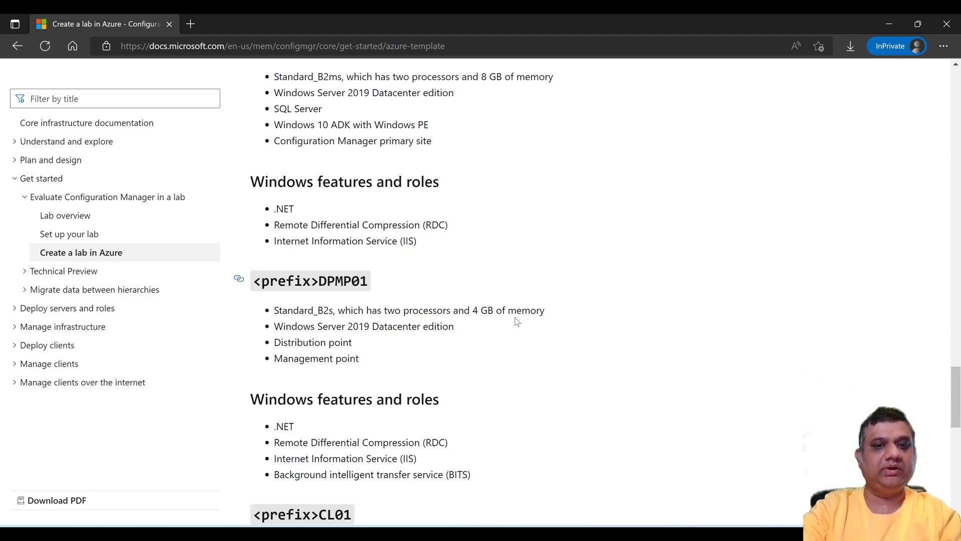
pyautogui.scroll(-3)
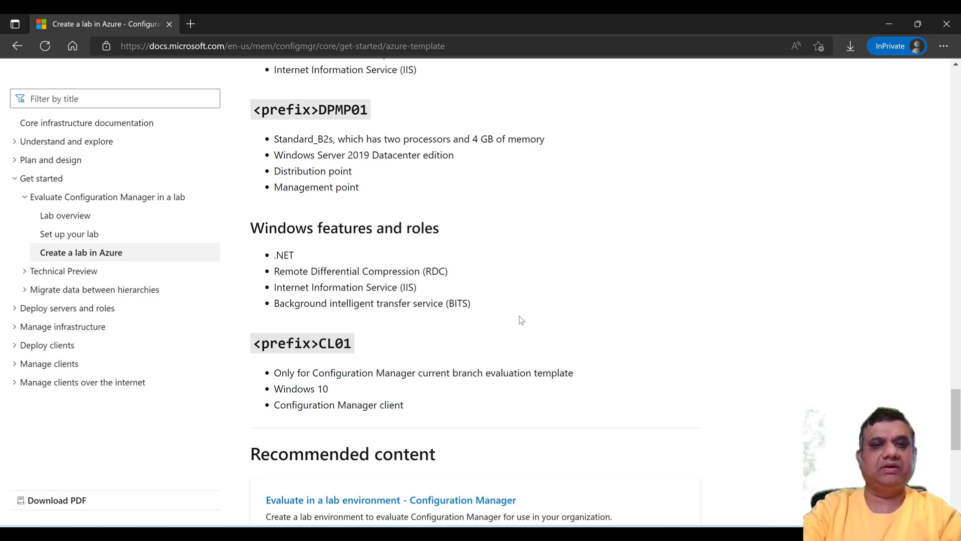
pyautogui.moveTo(510, 344)
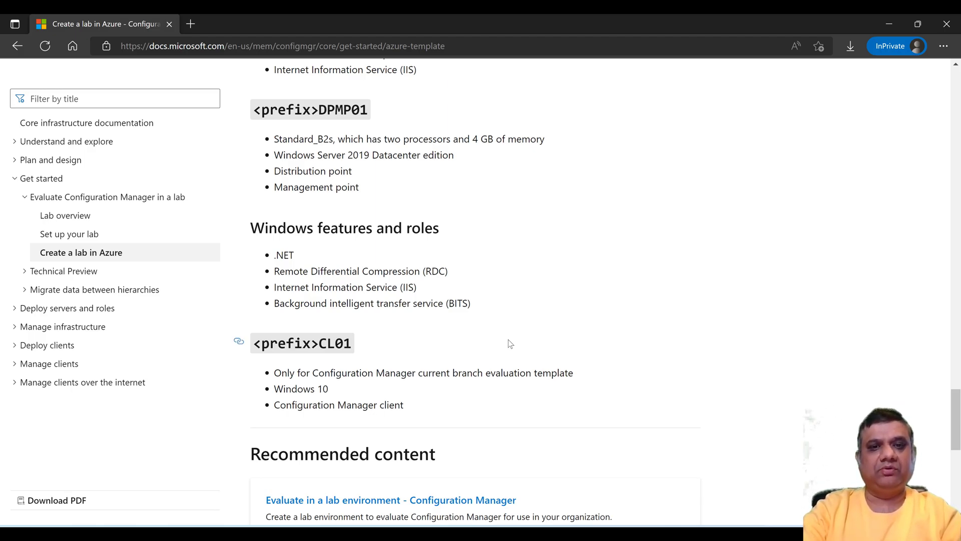
pyautogui.scroll(3)
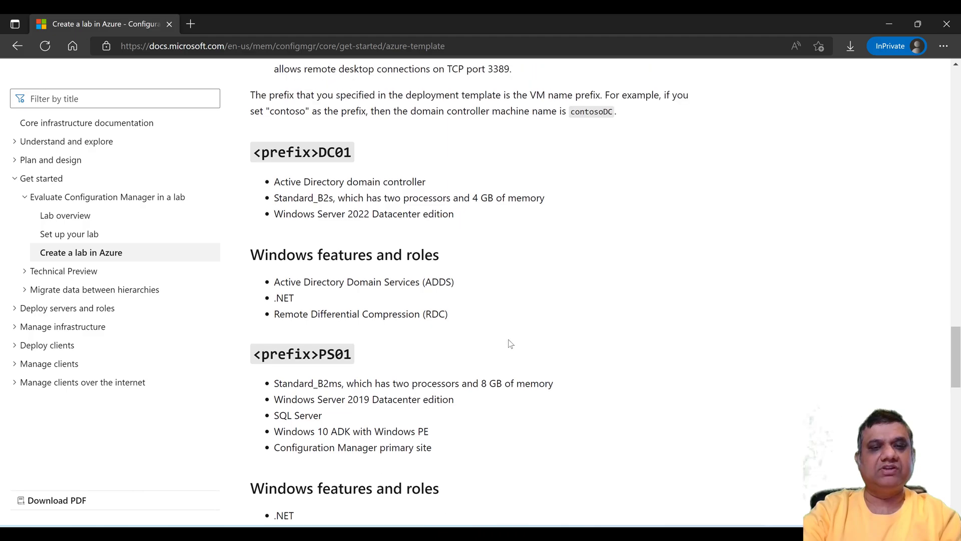
pyautogui.scroll(3)
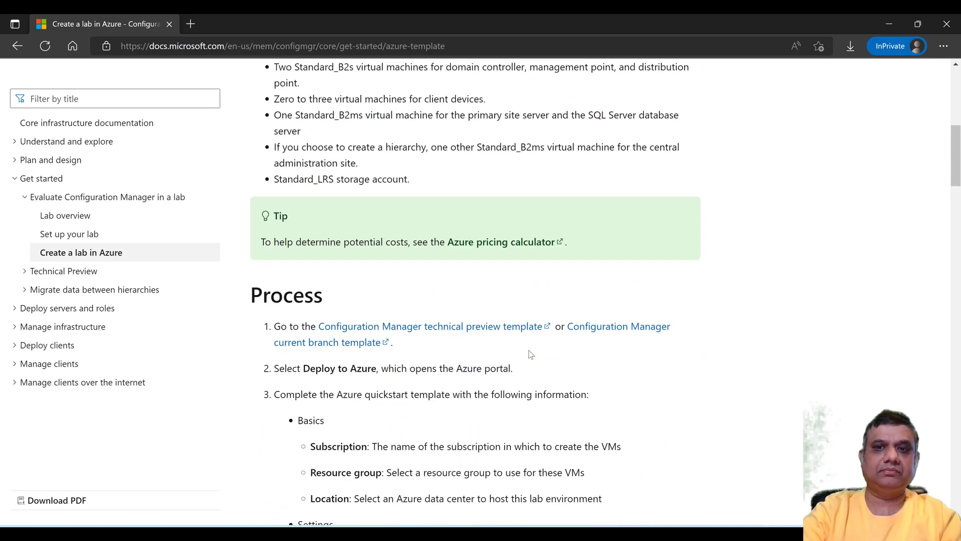
pyautogui.scroll(-3)
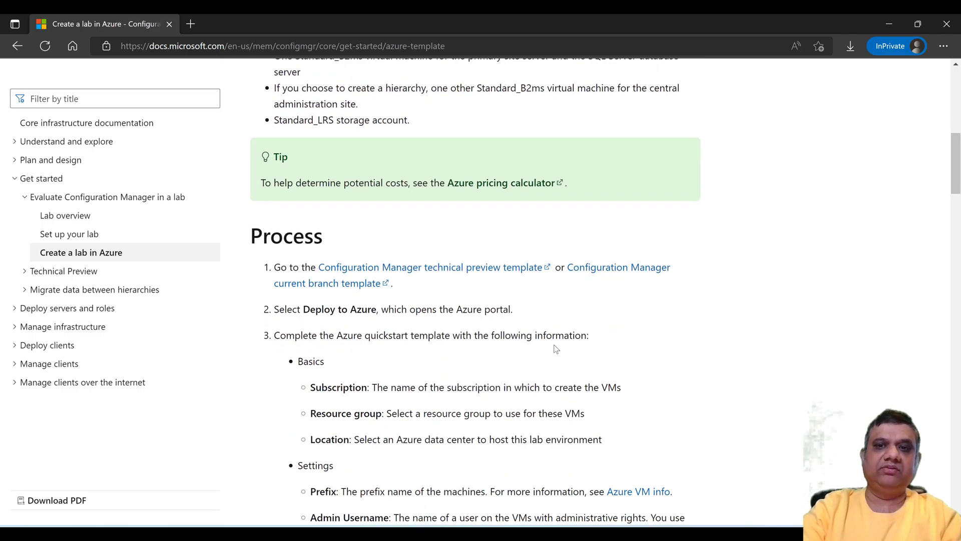
pyautogui.moveTo(562, 297)
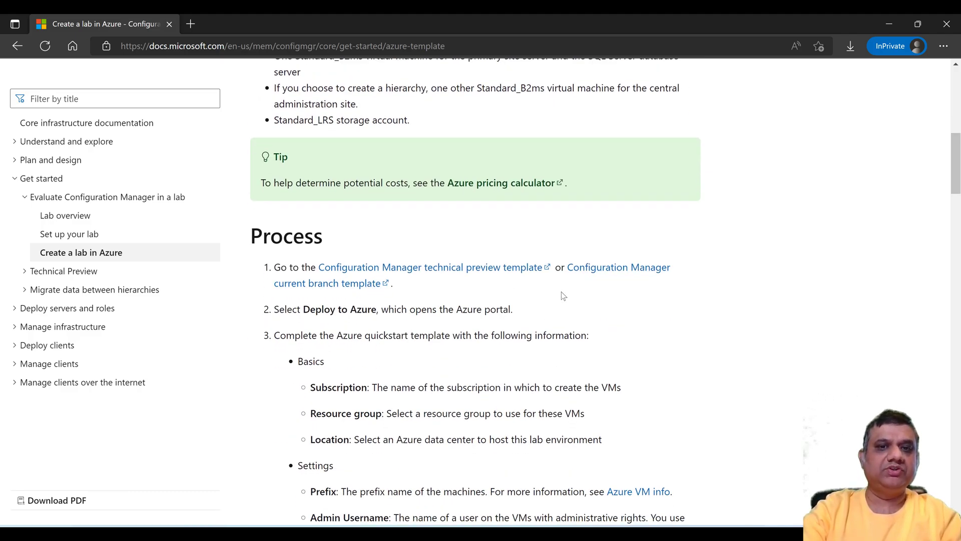
pyautogui.moveTo(479, 277)
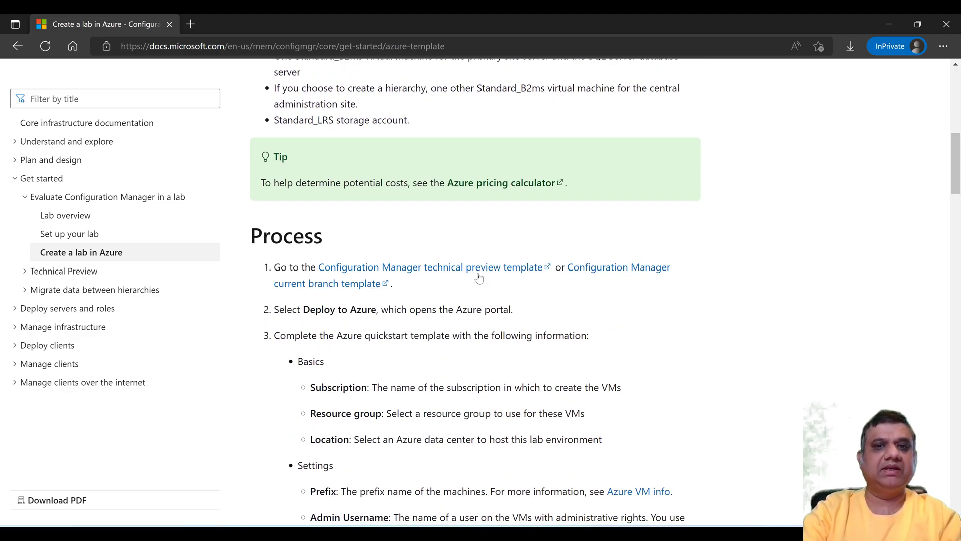
pyautogui.moveTo(622, 282)
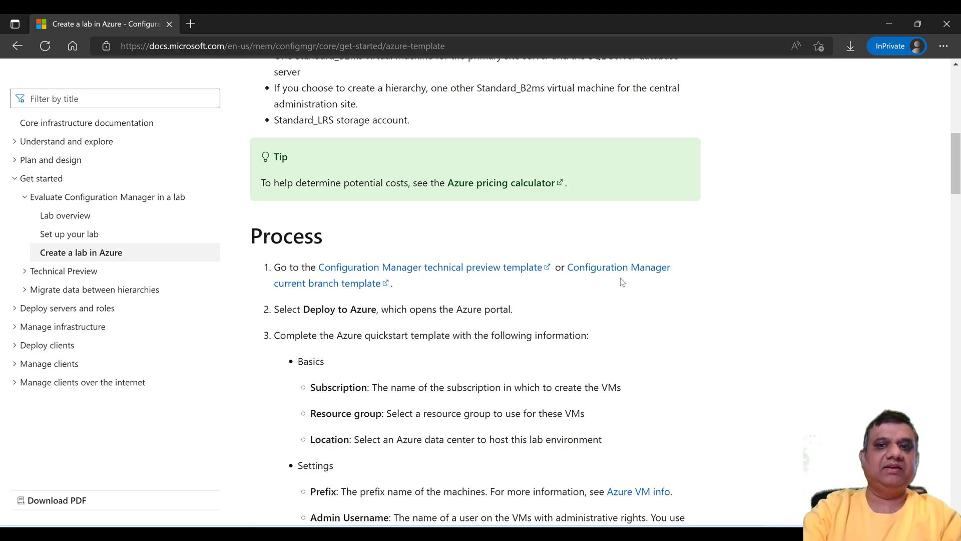
pyautogui.moveTo(626, 290)
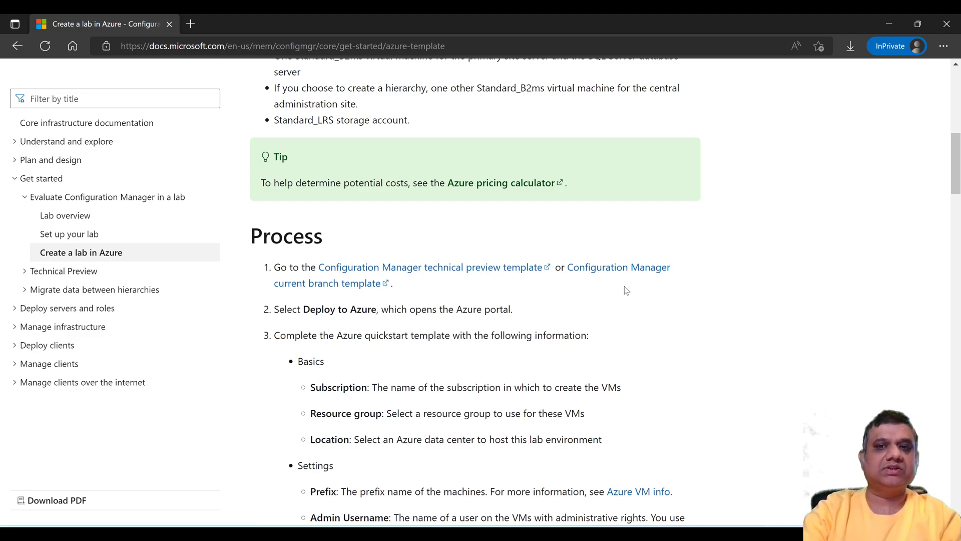
pyautogui.moveTo(618, 267)
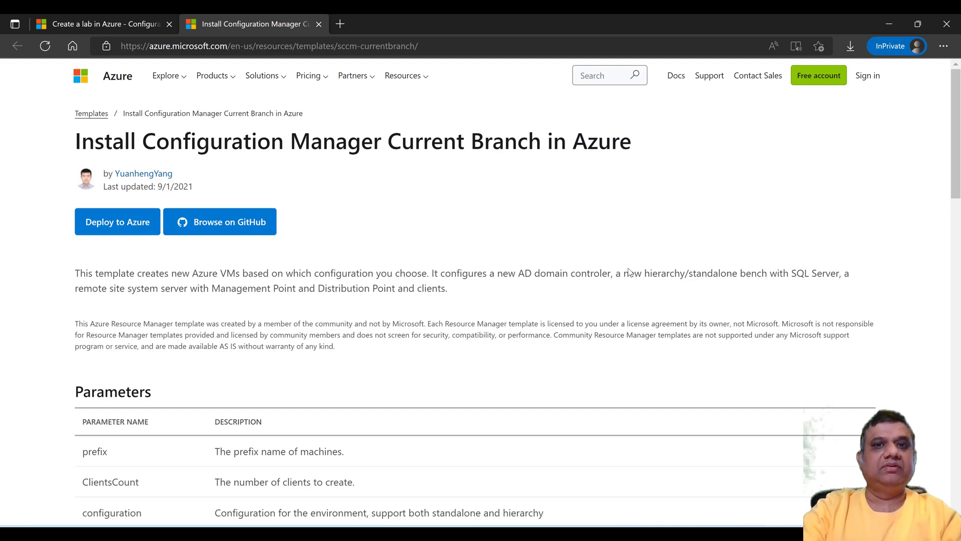
pyautogui.moveTo(629, 269)
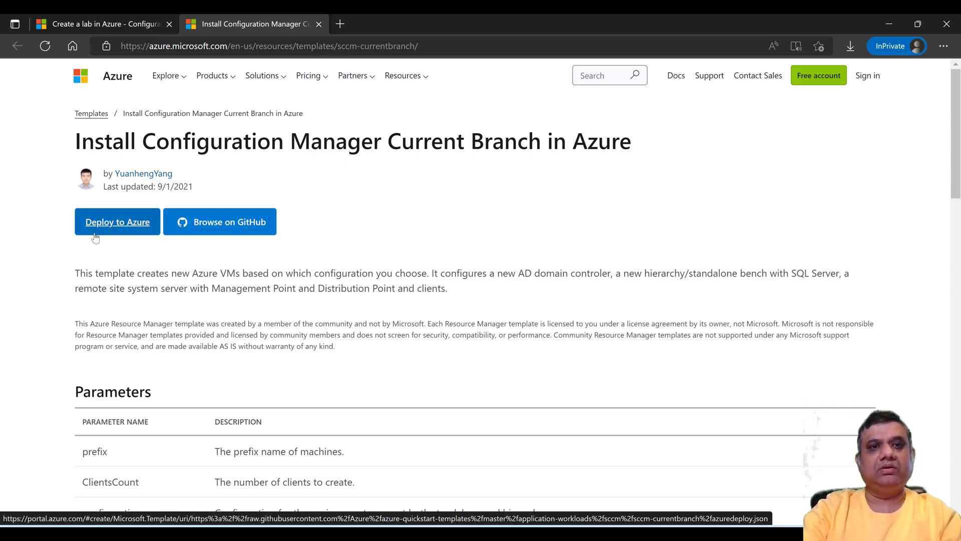
pyautogui.moveTo(265, 258)
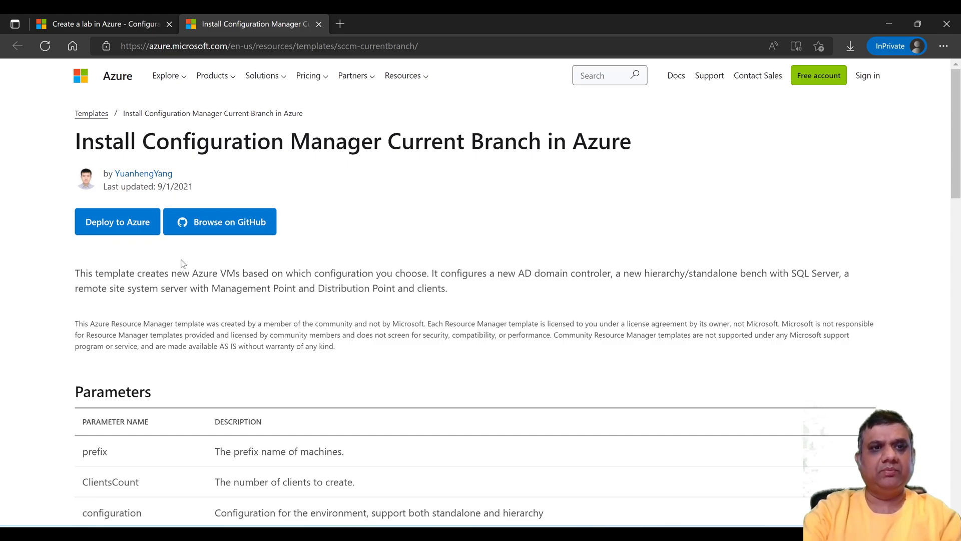
pyautogui.moveTo(146, 261)
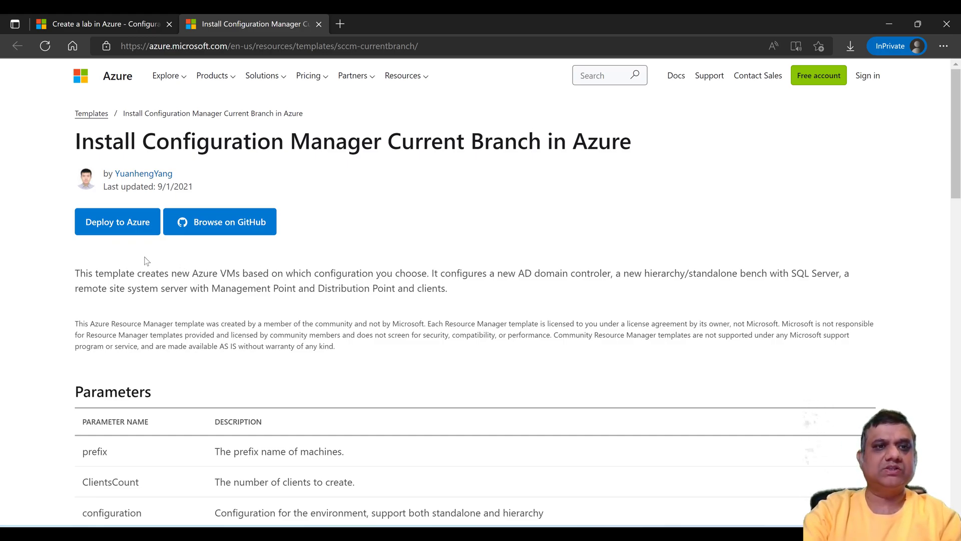
pyautogui.moveTo(117, 222)
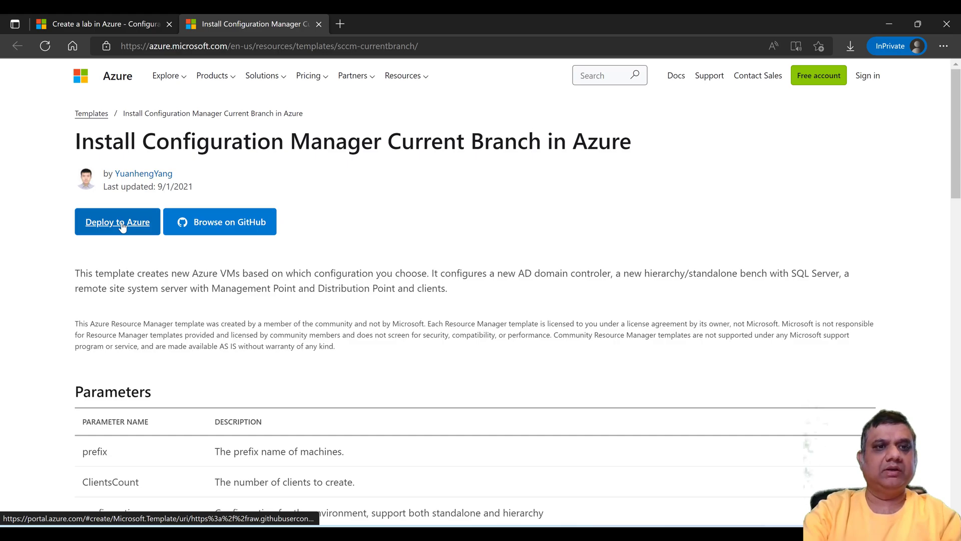
pyautogui.click(117, 222)
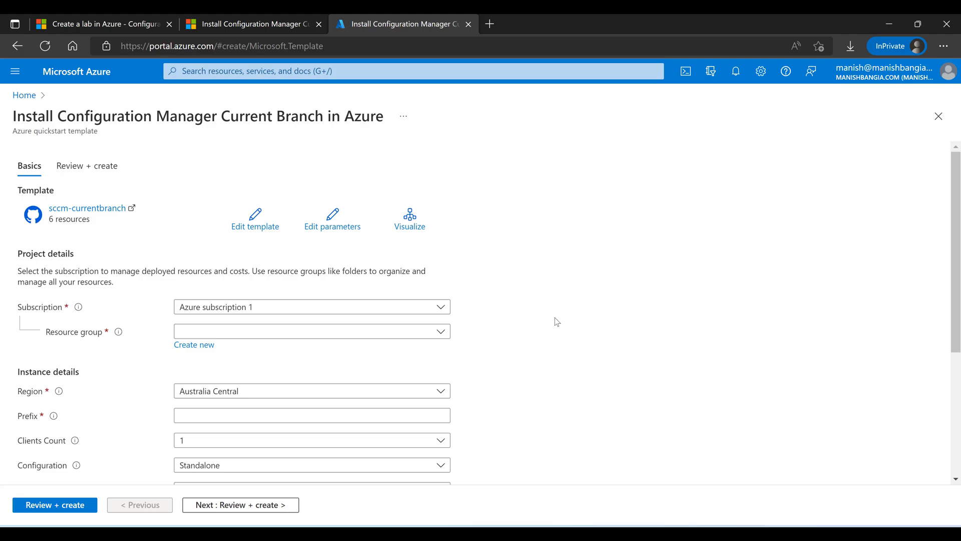
pyautogui.scroll(-3)
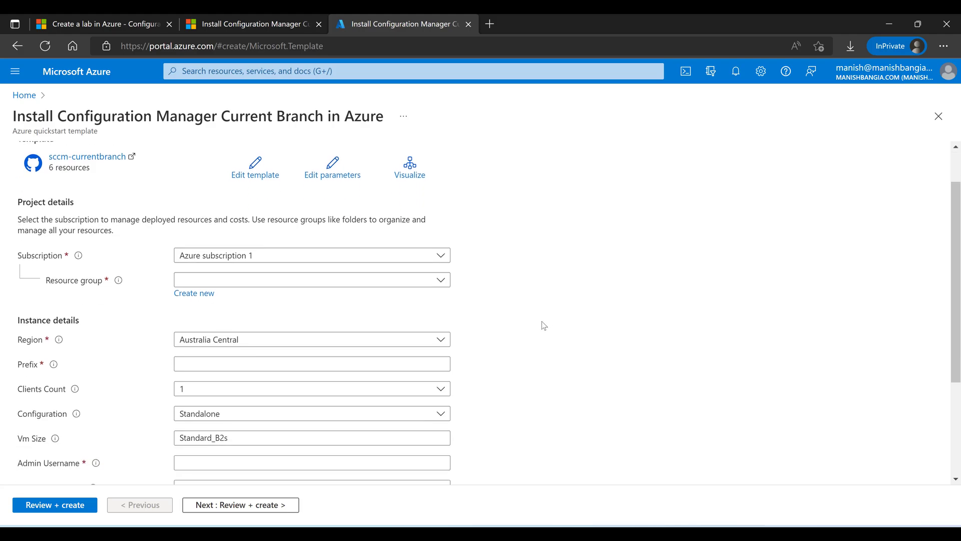
pyautogui.moveTo(391, 252)
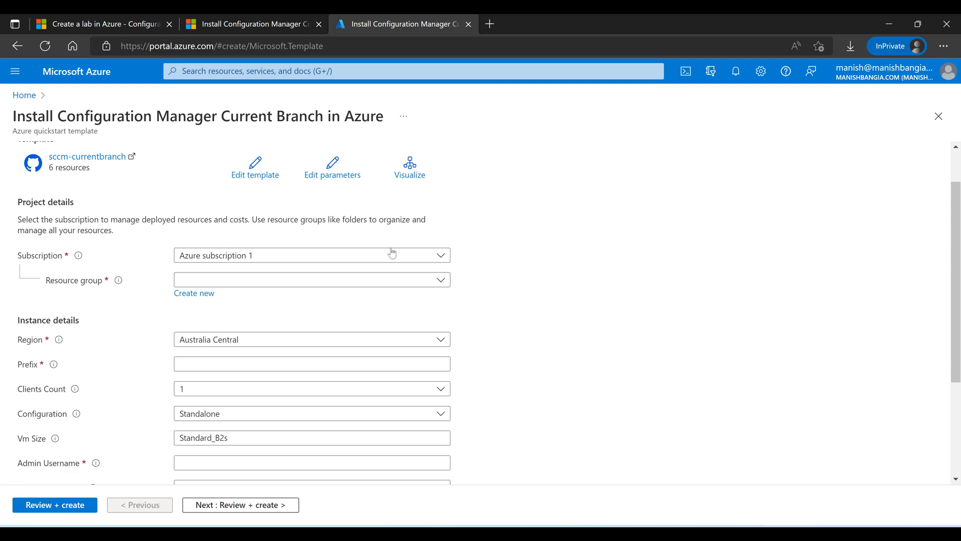
pyautogui.moveTo(538, 302)
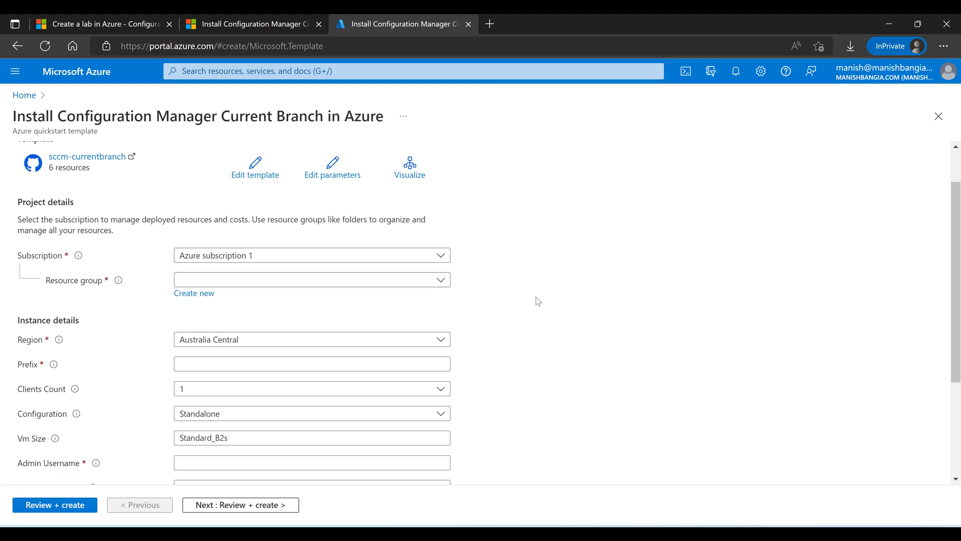
pyautogui.moveTo(263, 320)
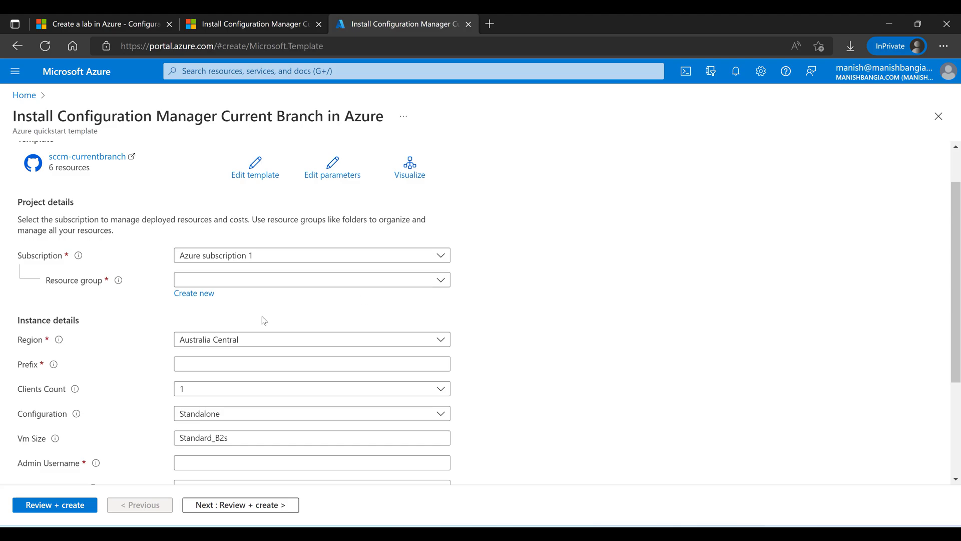
pyautogui.moveTo(186, 315)
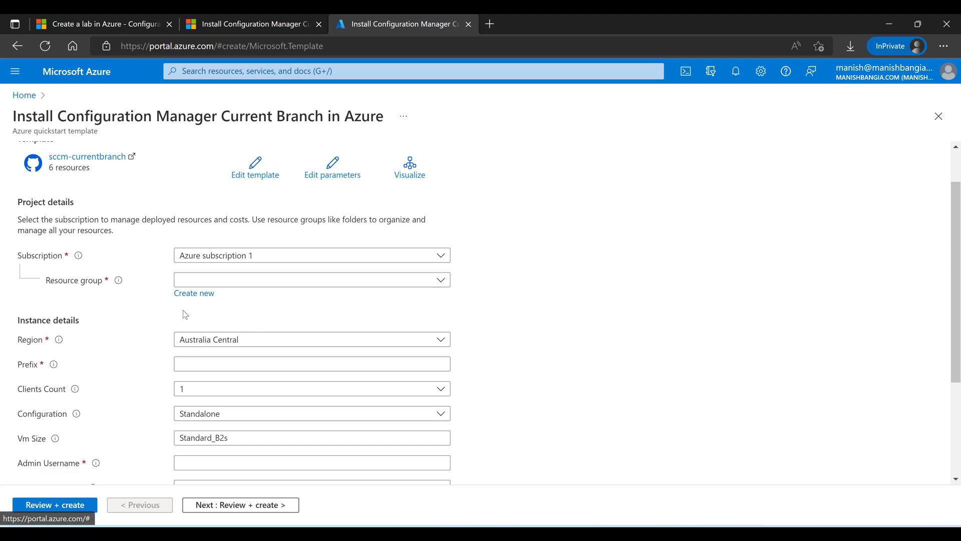
# - Create a new resource group named ConfigurationManagerLab2 for the deployment
pyautogui.click(193, 293)
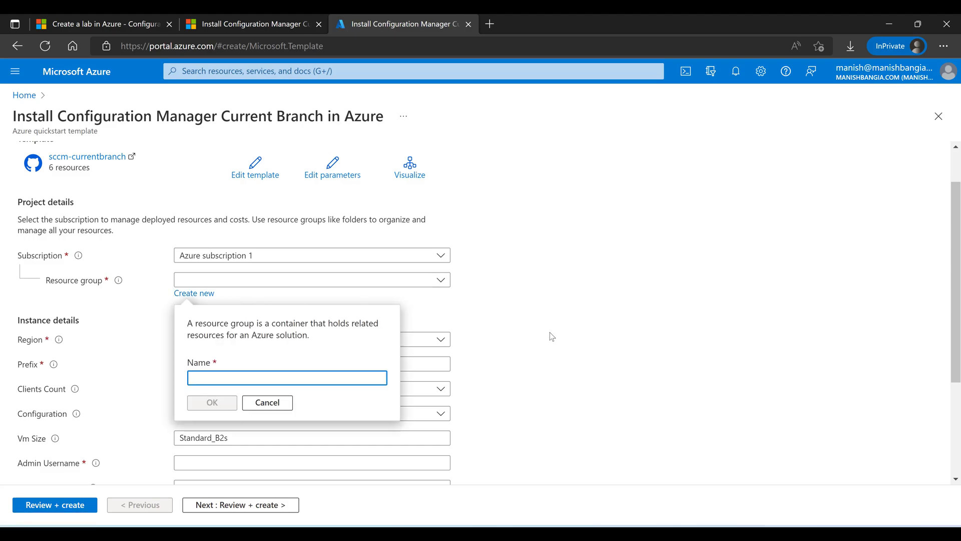
pyautogui.moveTo(536, 315)
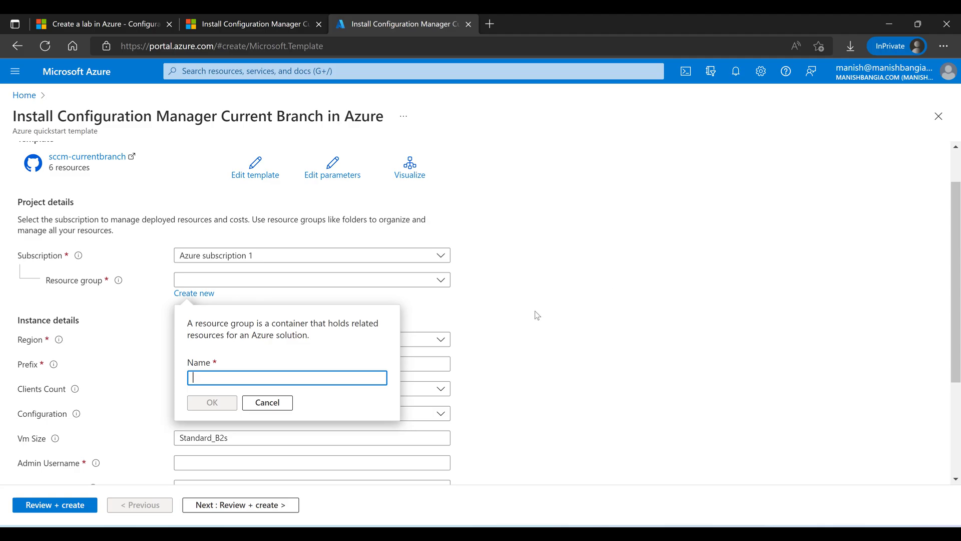
pyautogui.write('ConfigurationManagerLab2')
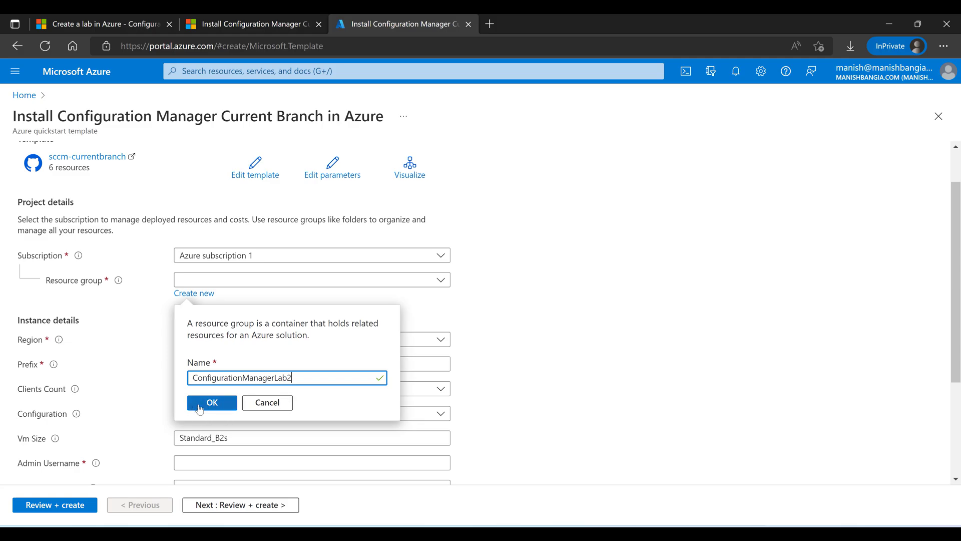
pyautogui.click(211, 402)
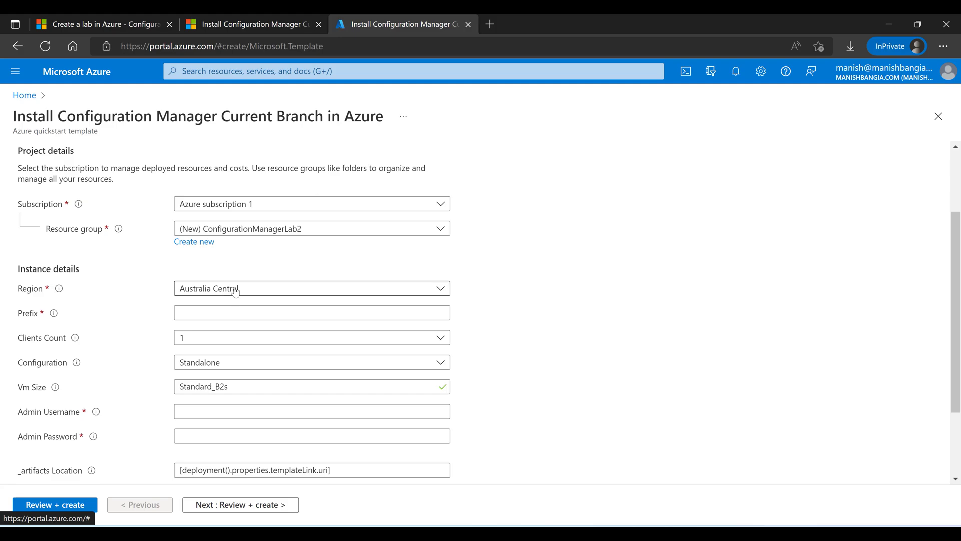
# - Set the machine name prefix to MB, dismissing saved suggestions
pyautogui.click(311, 312)
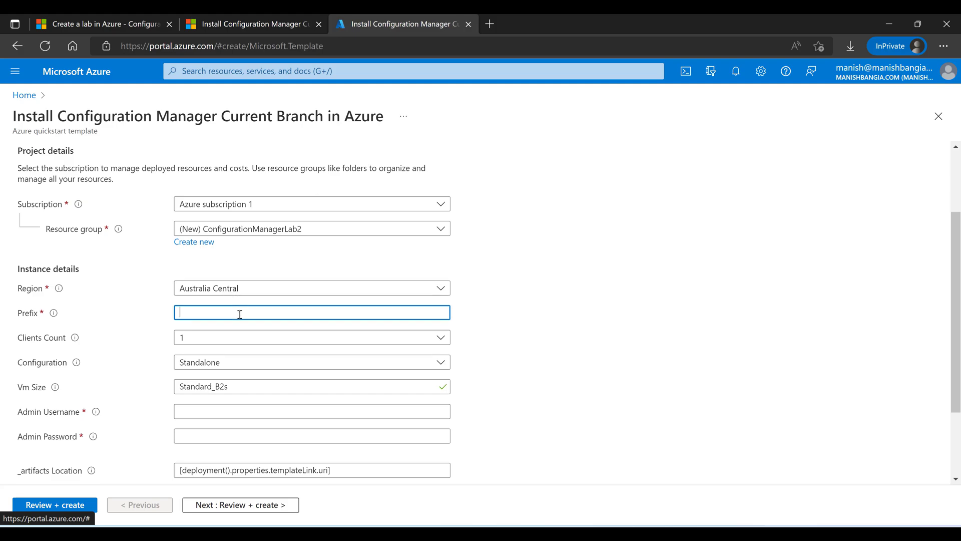
pyautogui.click(312, 312)
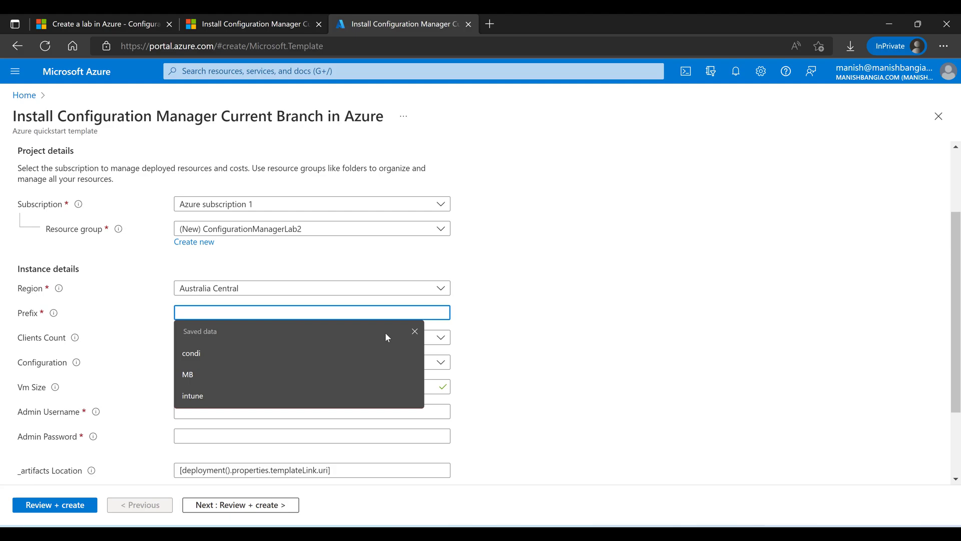
pyautogui.click(414, 332)
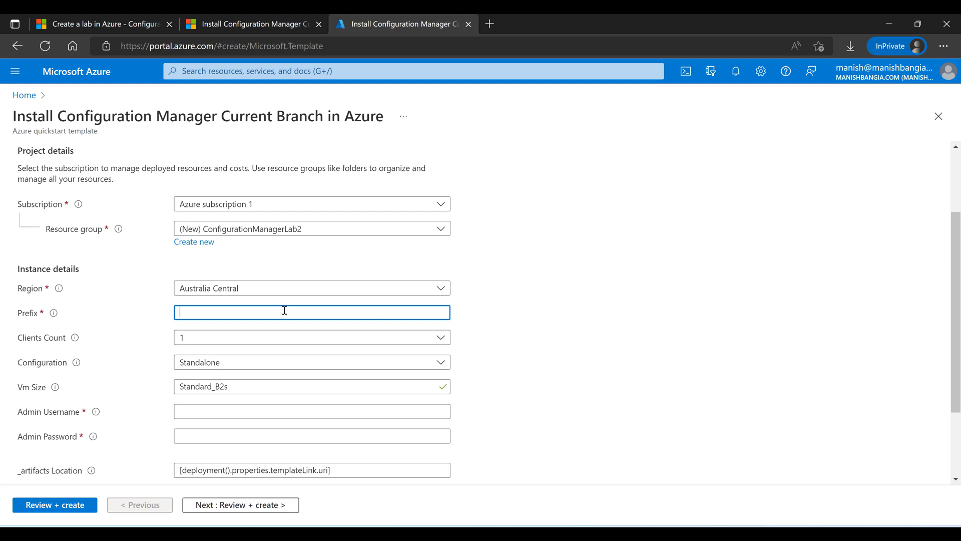
pyautogui.write('MB')
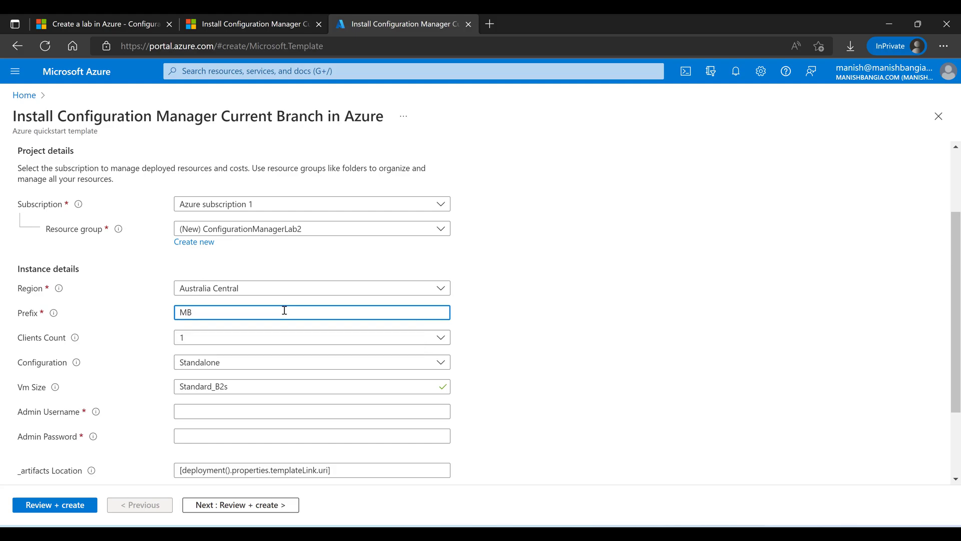
pyautogui.moveTo(296, 306)
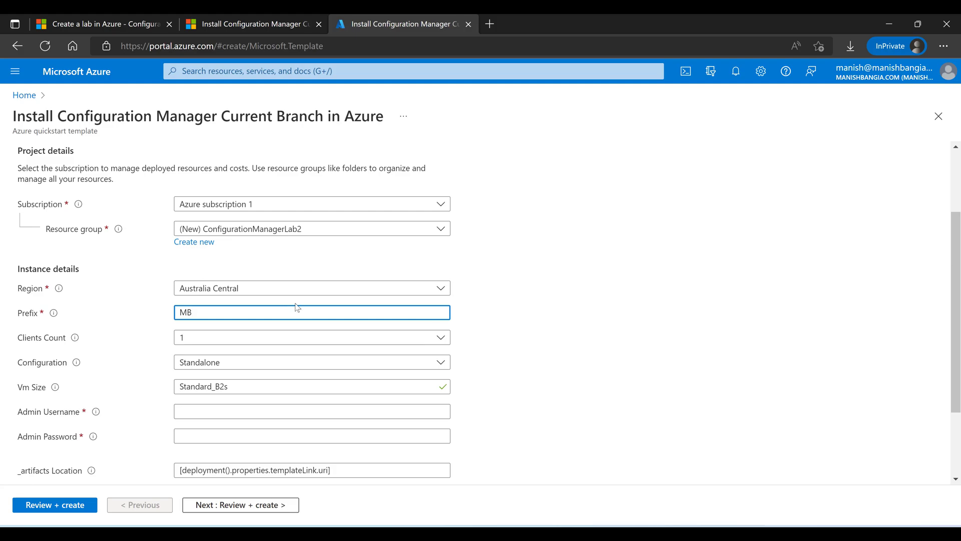
pyautogui.moveTo(476, 347)
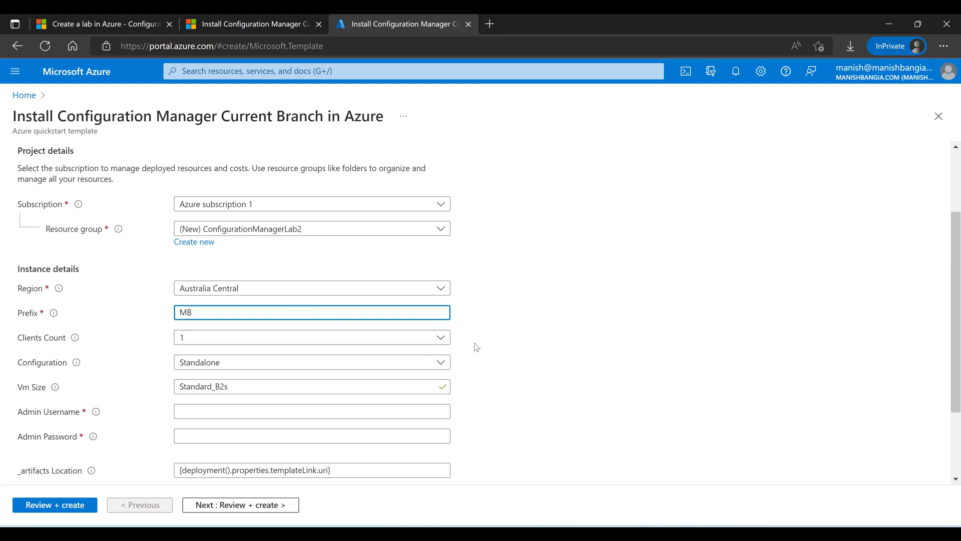
# - Keep the client count at 1 and the Standalone configuration
pyautogui.scroll(-3)
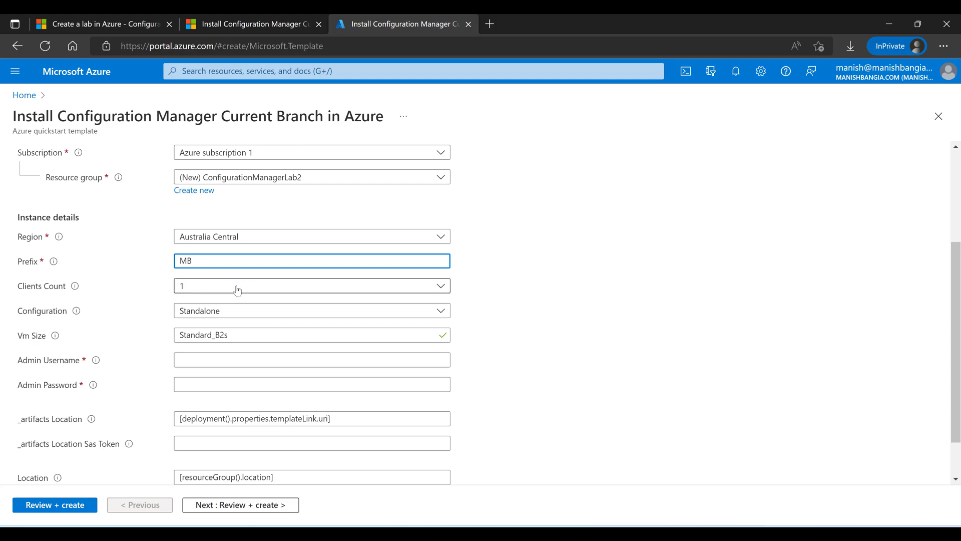
pyautogui.click(312, 285)
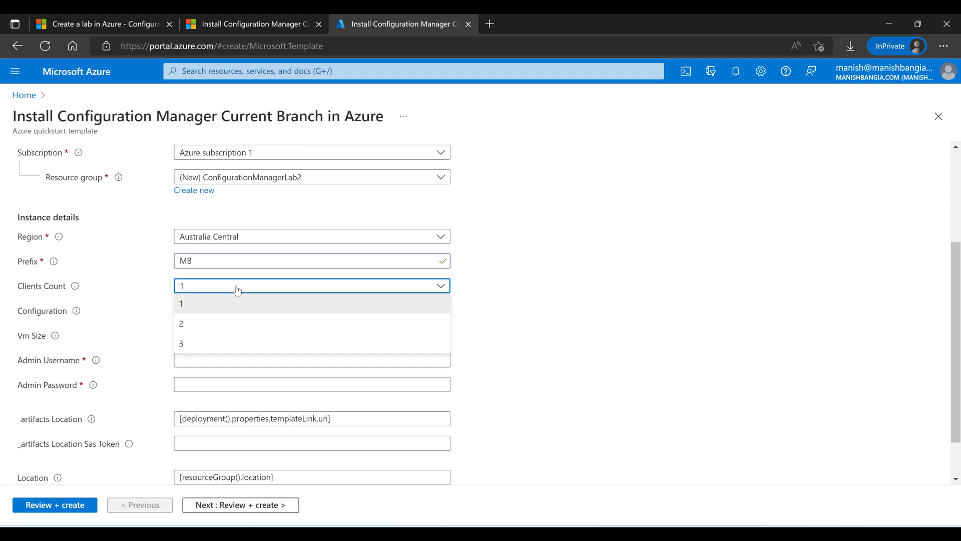
pyautogui.click(181, 302)
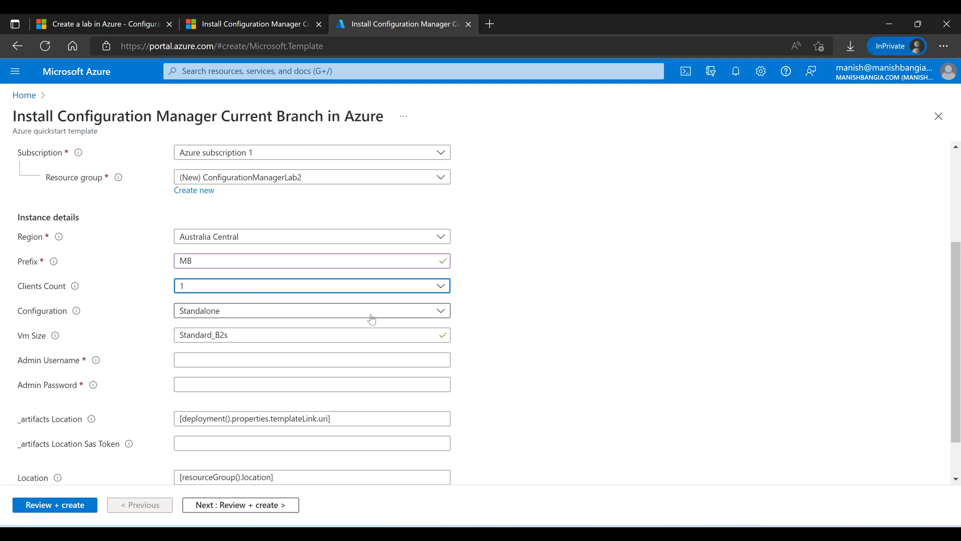
pyautogui.click(311, 310)
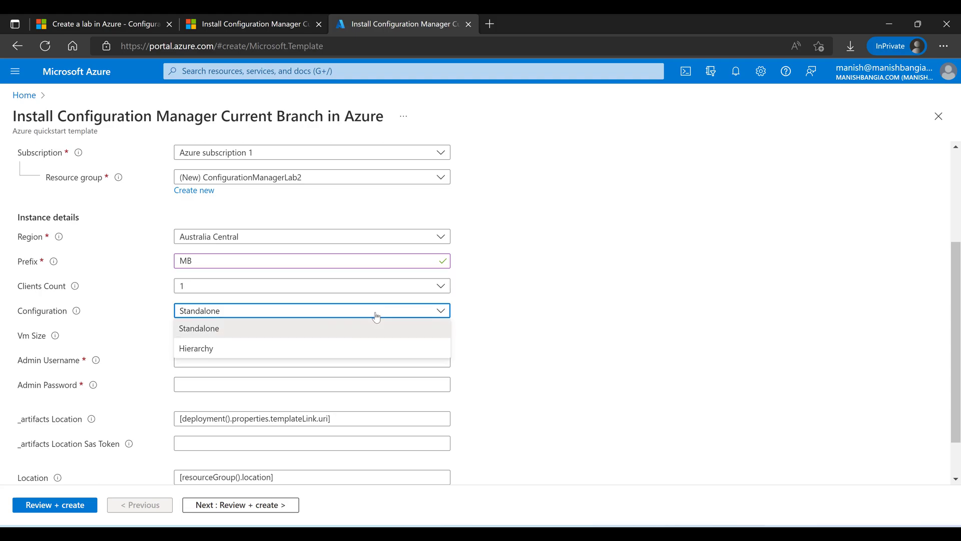
pyautogui.moveTo(225, 356)
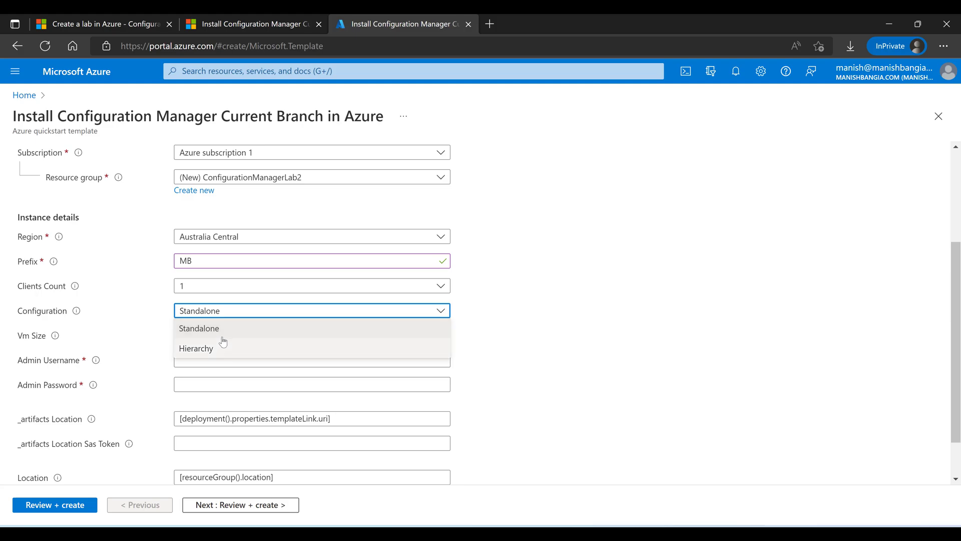
pyautogui.moveTo(236, 350)
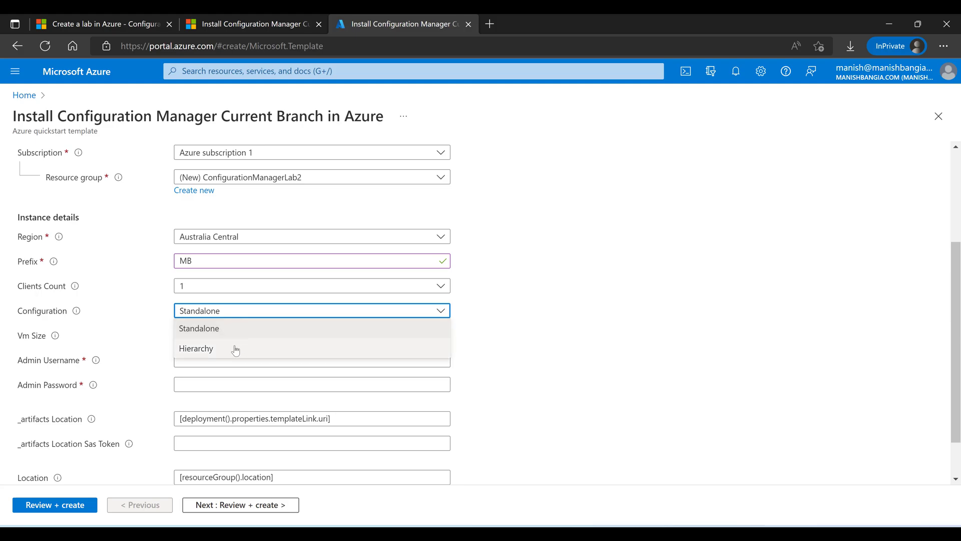
pyautogui.moveTo(238, 331)
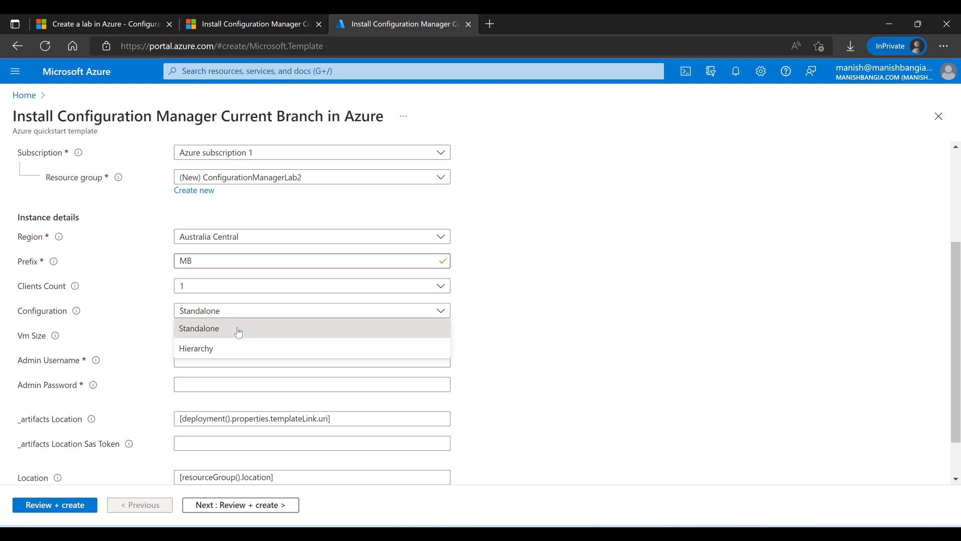
pyautogui.click(199, 328)
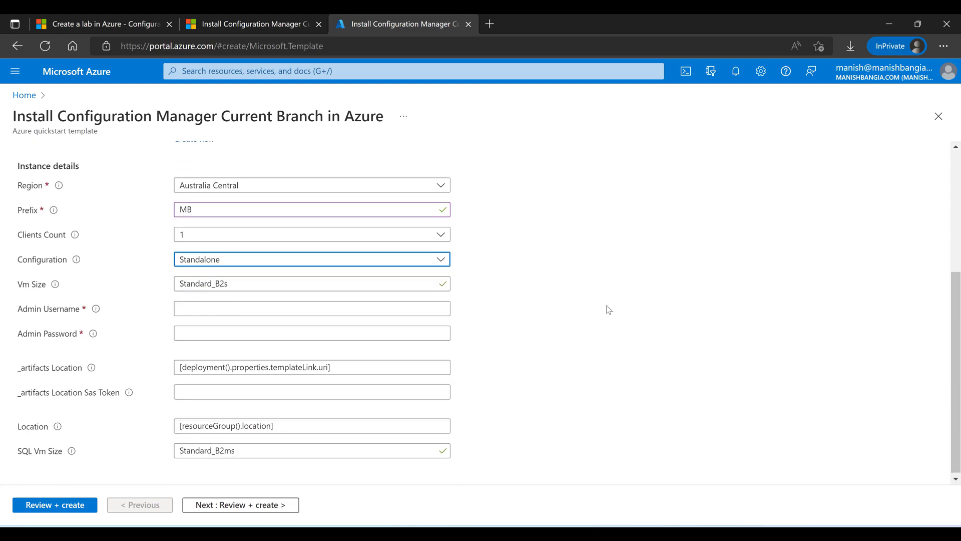
# - Enter admin username Manish, retyping it after a capitalised start
pyautogui.scroll(3)
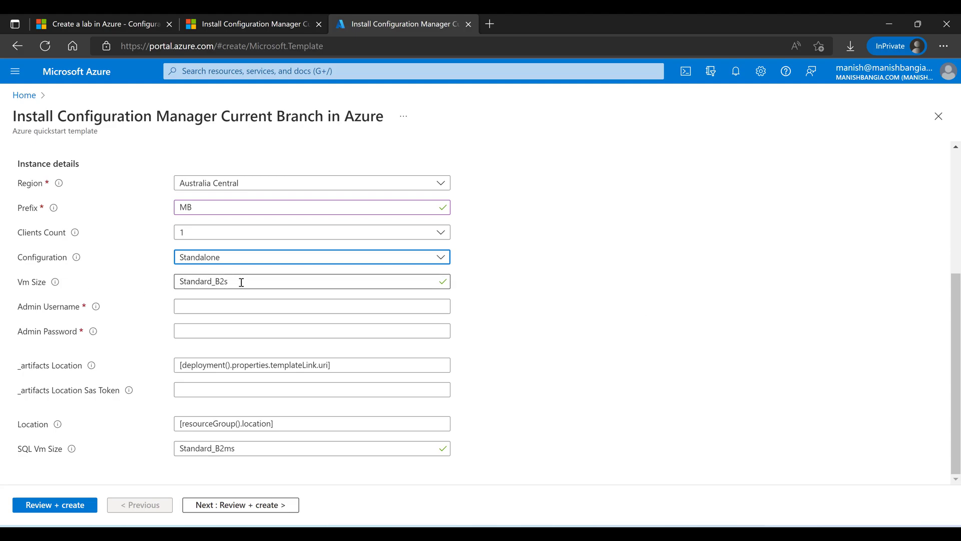
pyautogui.moveTo(288, 300)
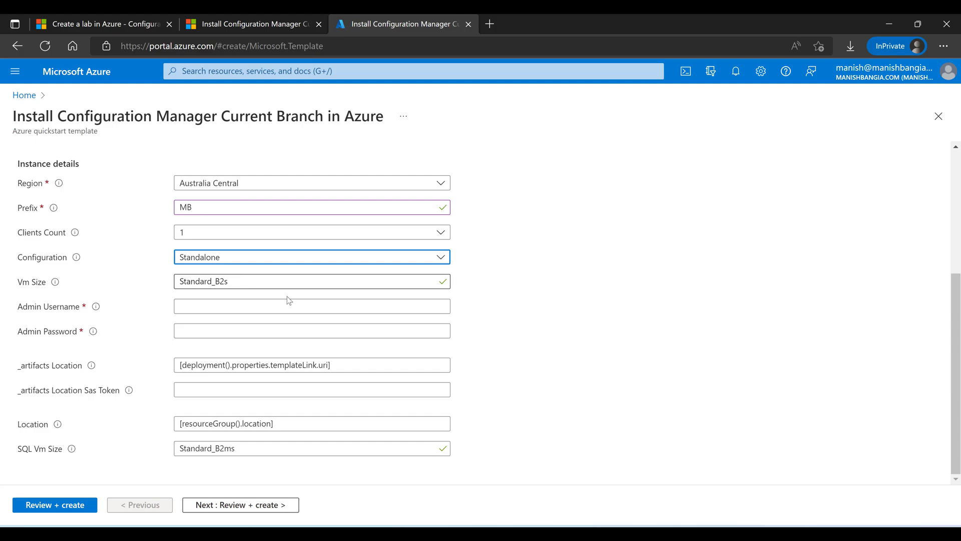
pyautogui.click(311, 306)
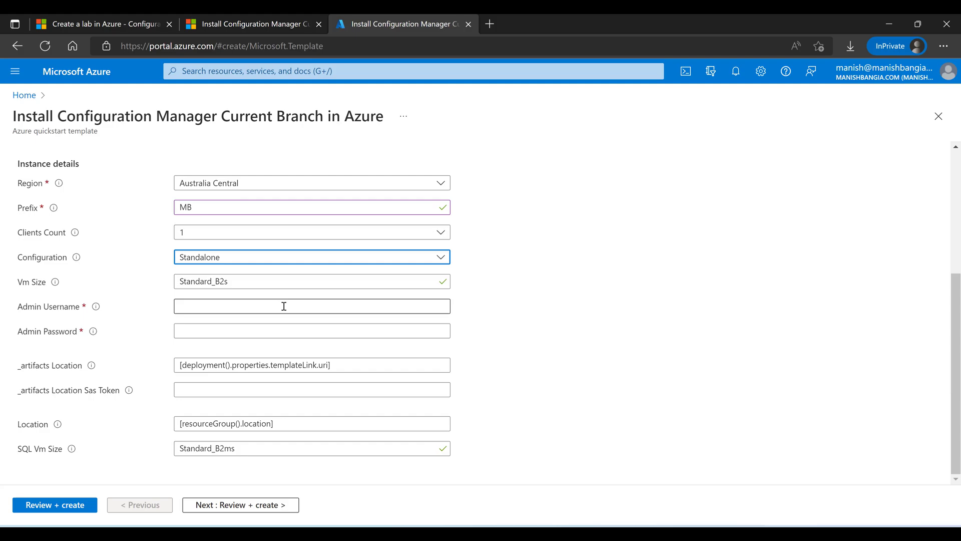
pyautogui.click(311, 306)
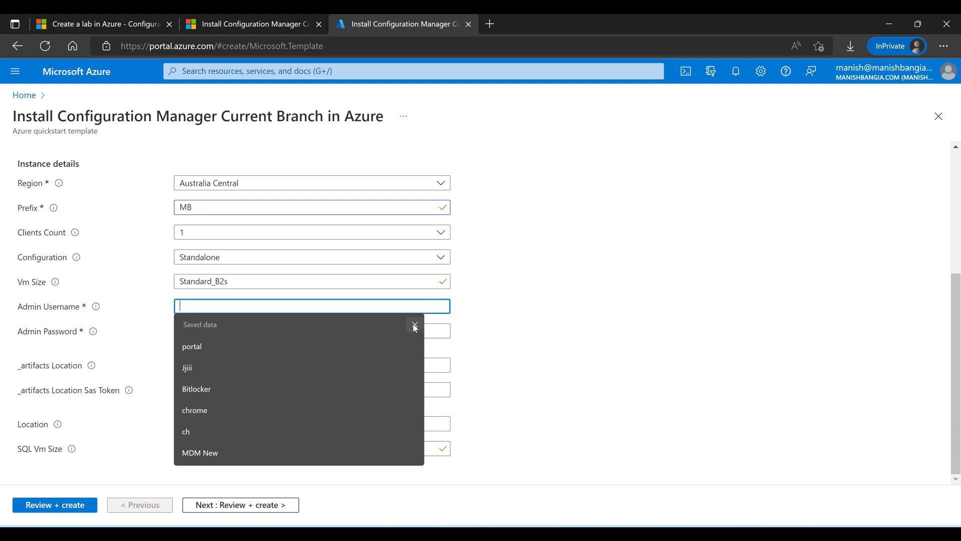
pyautogui.click(414, 324)
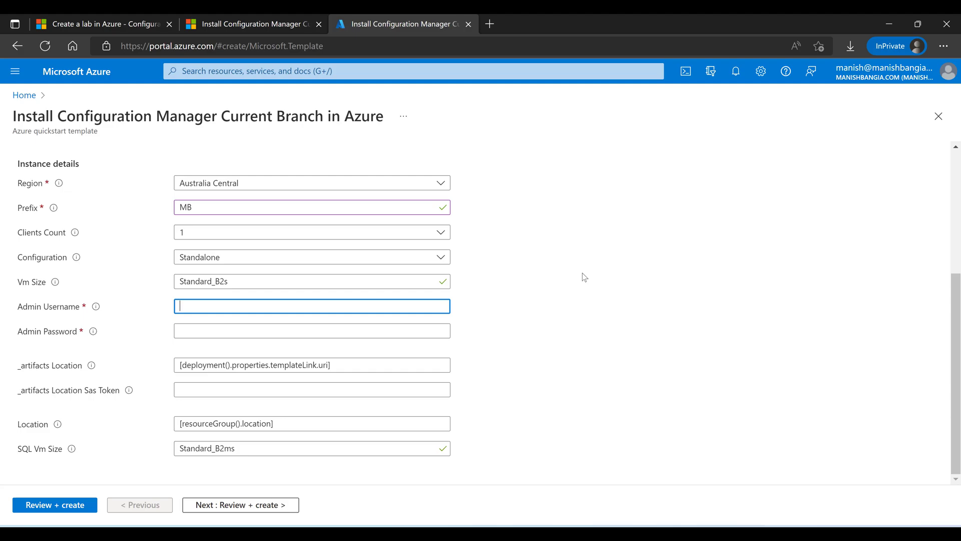
pyautogui.moveTo(578, 276)
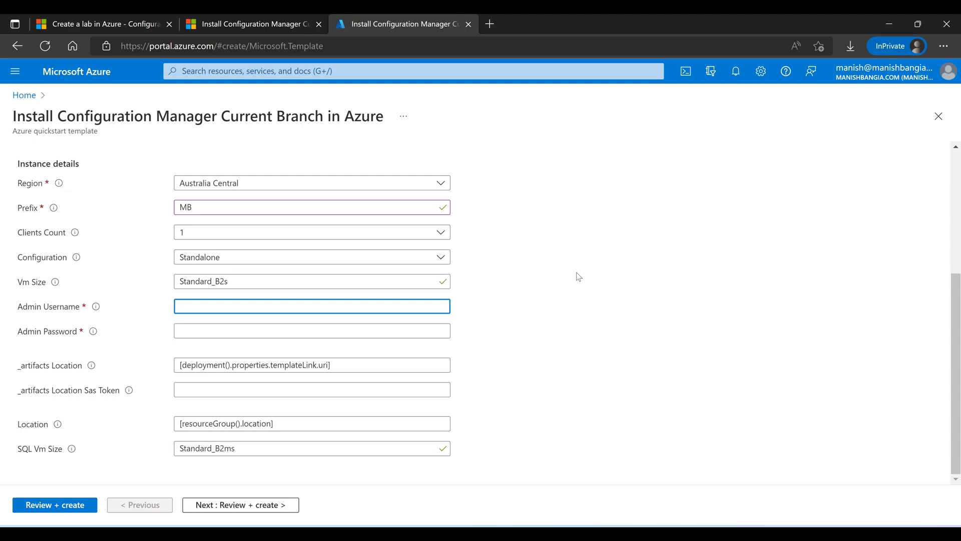
pyautogui.write('MANIS')
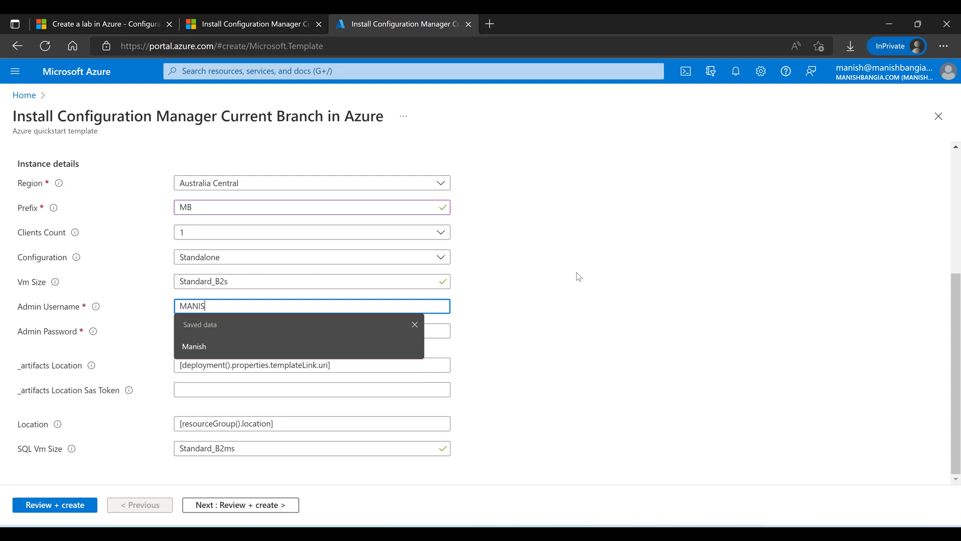
pyautogui.press('backspace')
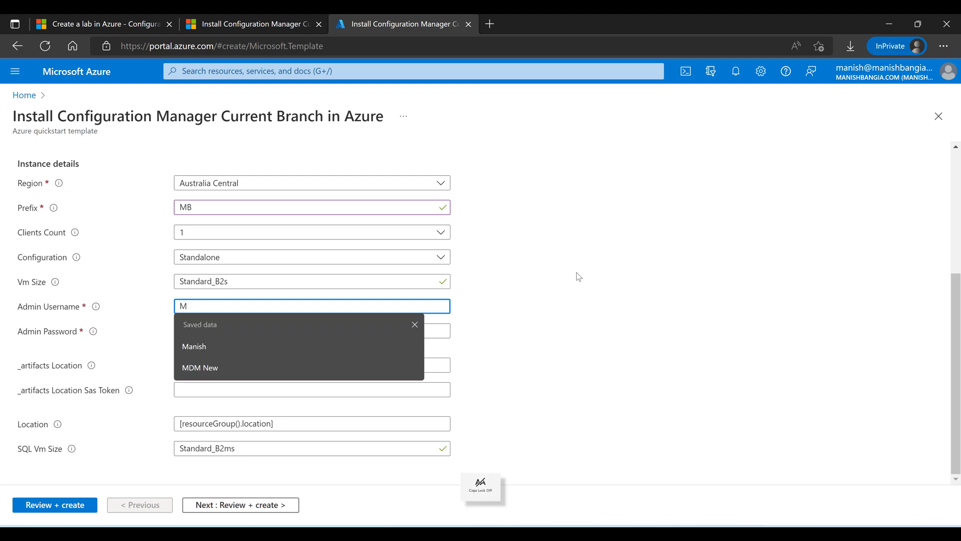
pyautogui.write('anish')
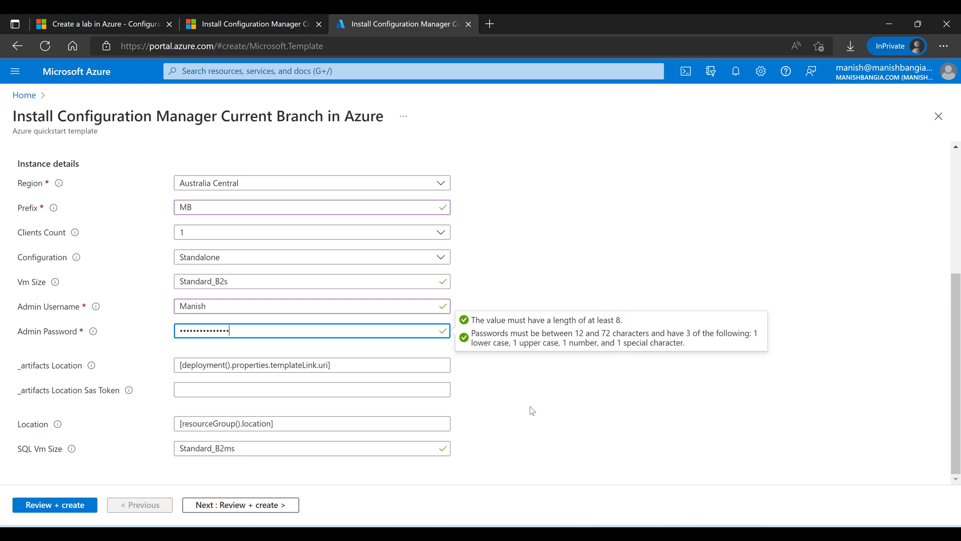
pyautogui.moveTo(272, 415)
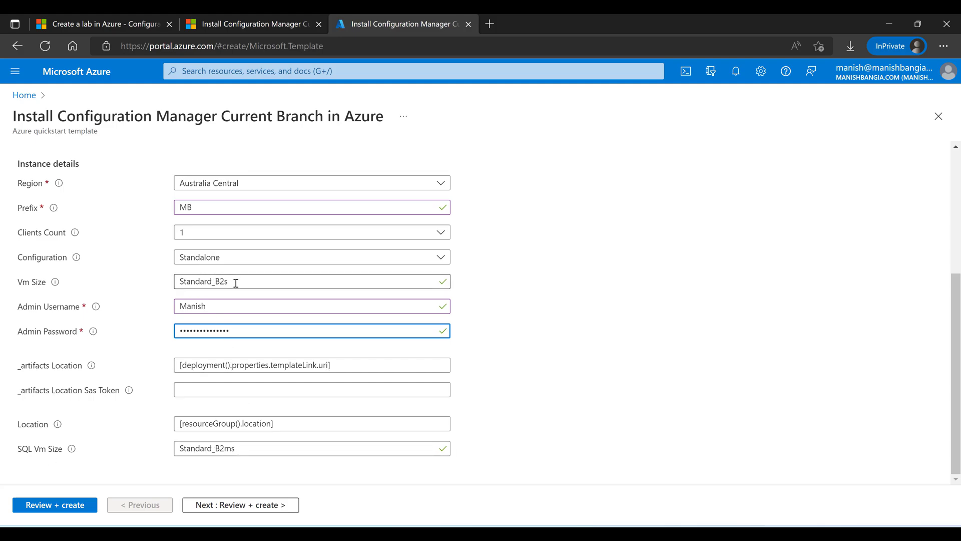
pyautogui.moveTo(300, 449)
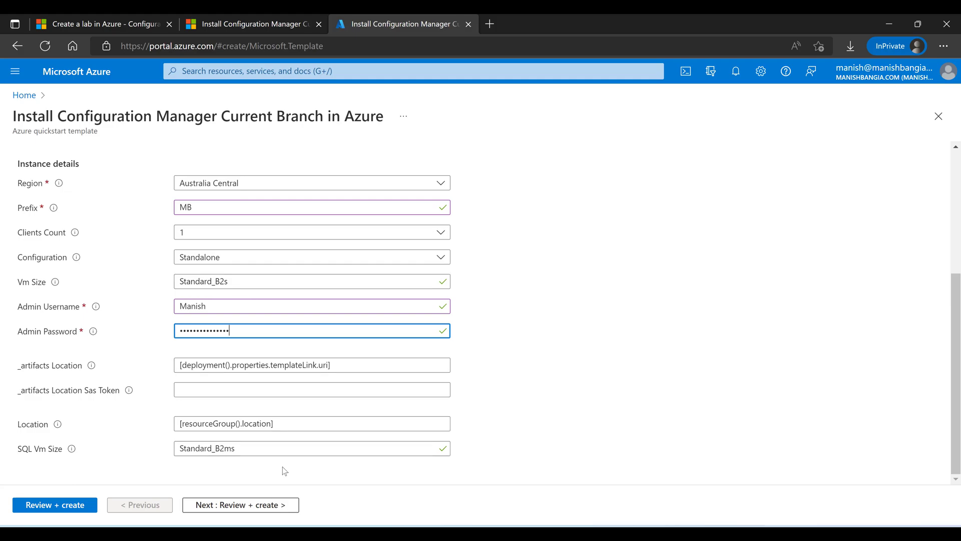
# - Proceed to Review + create and wait for validation to pass
pyautogui.click(240, 505)
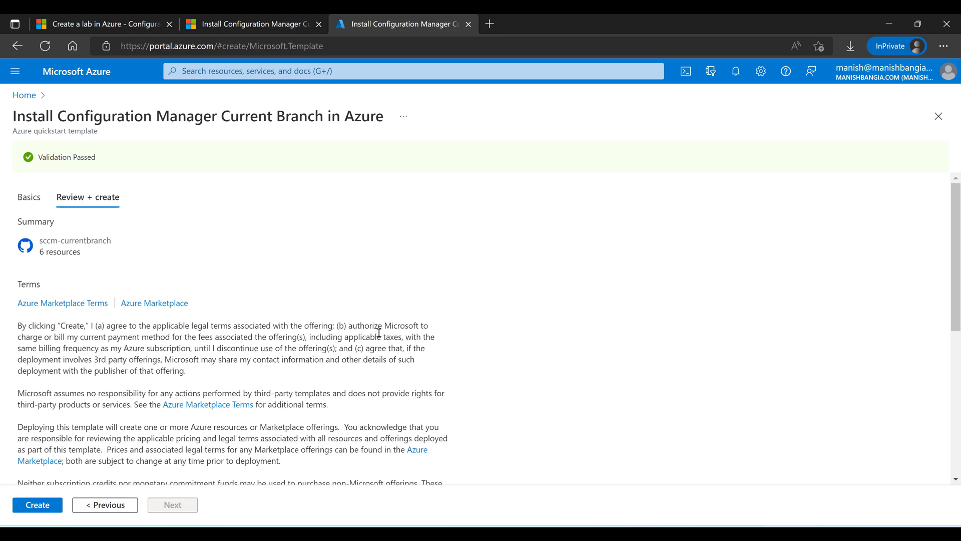
pyautogui.moveTo(354, 336)
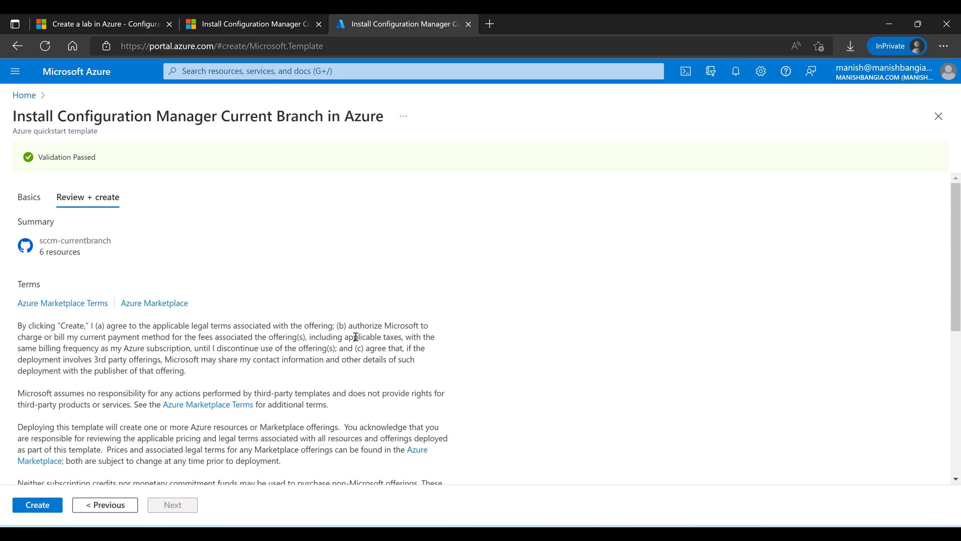
pyautogui.moveTo(149, 430)
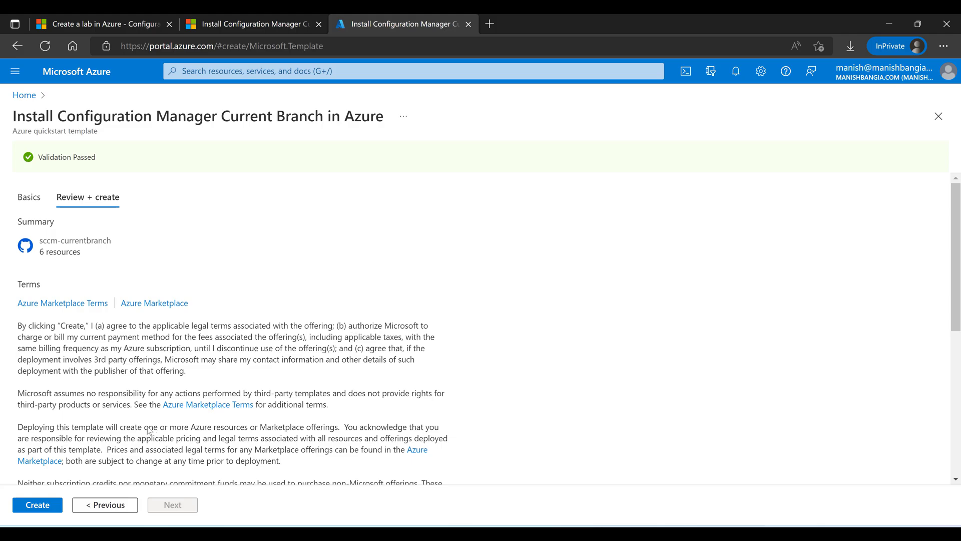
# - Create the deployment and wait until the overview reports it complete
pyautogui.click(37, 505)
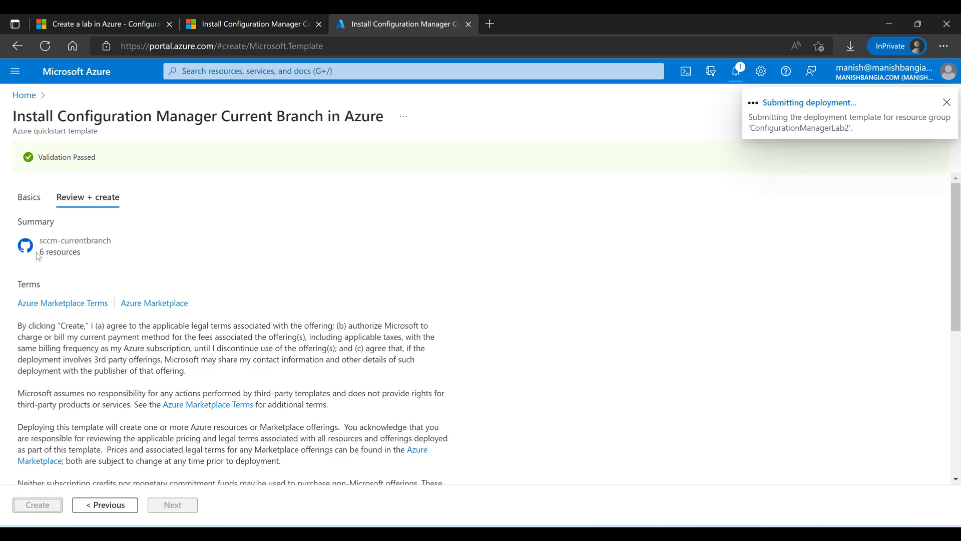
pyautogui.click(37, 504)
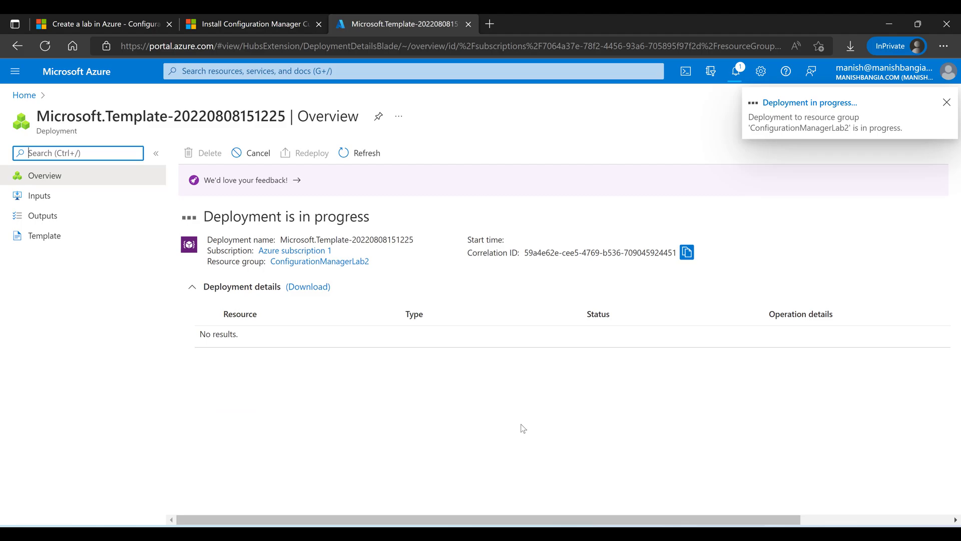
pyautogui.click(946, 102)
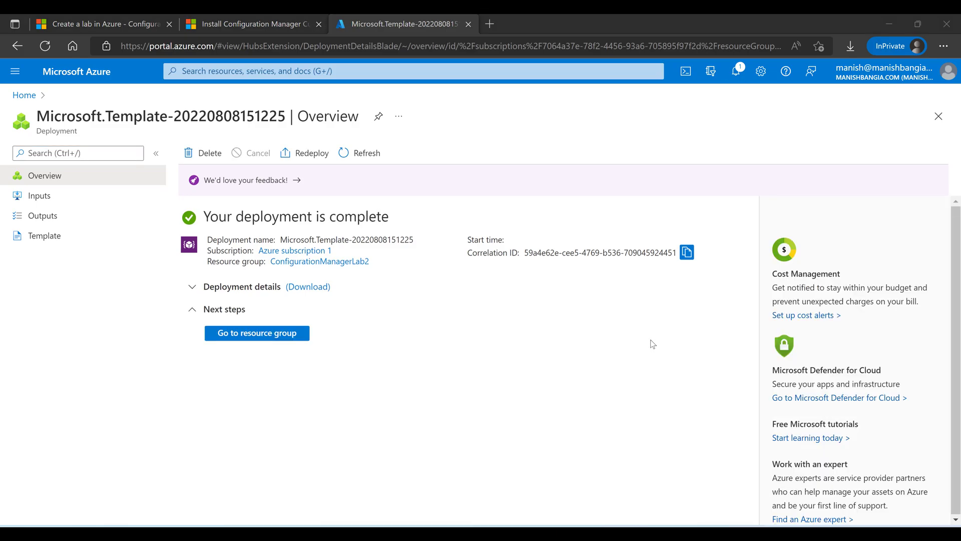
pyautogui.moveTo(432, 157)
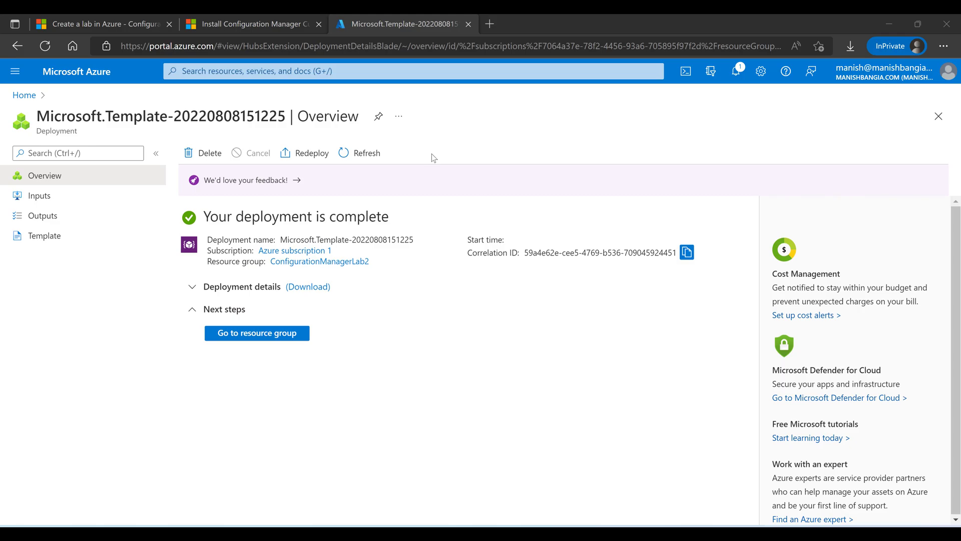
pyautogui.moveTo(231, 100)
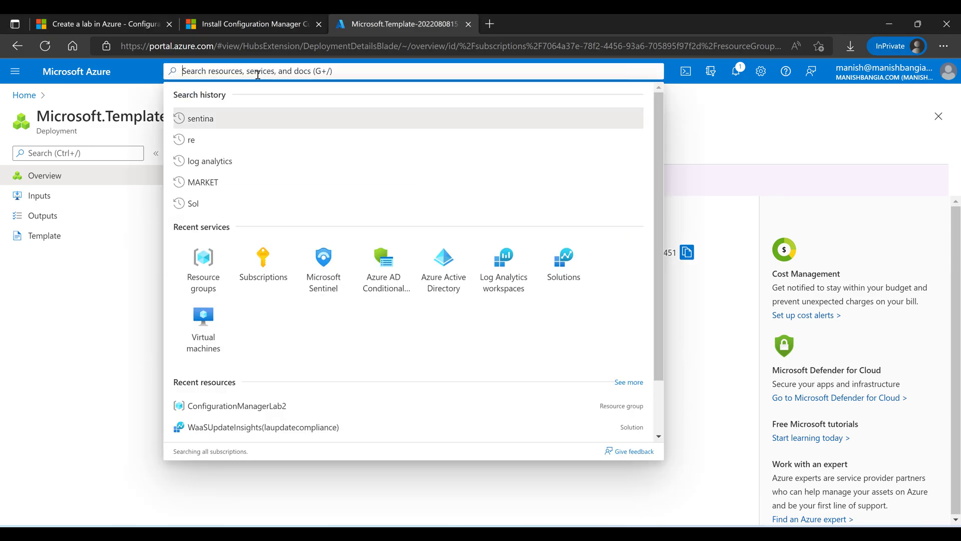
# - Search for Virtual machines and open the mbps01 VM
pyautogui.write('virtua')
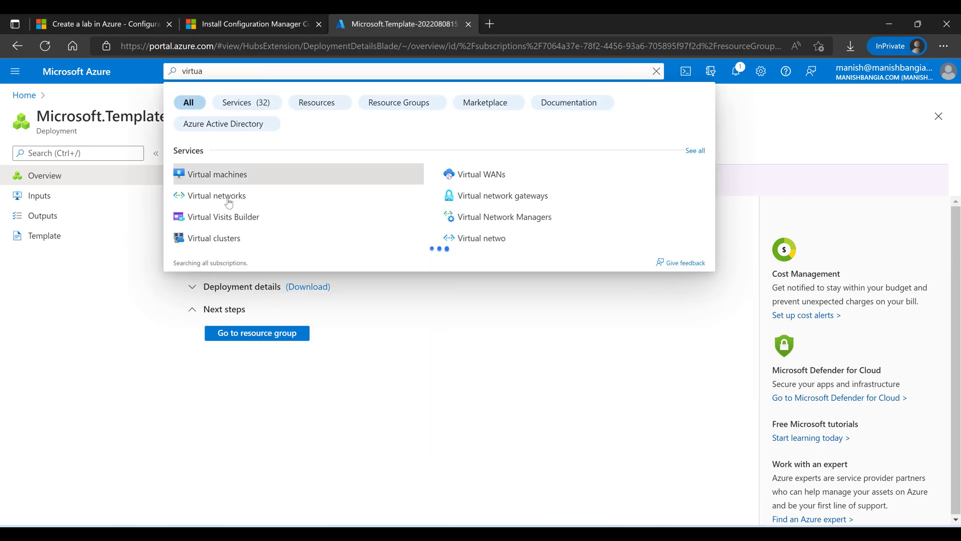
pyautogui.click(217, 174)
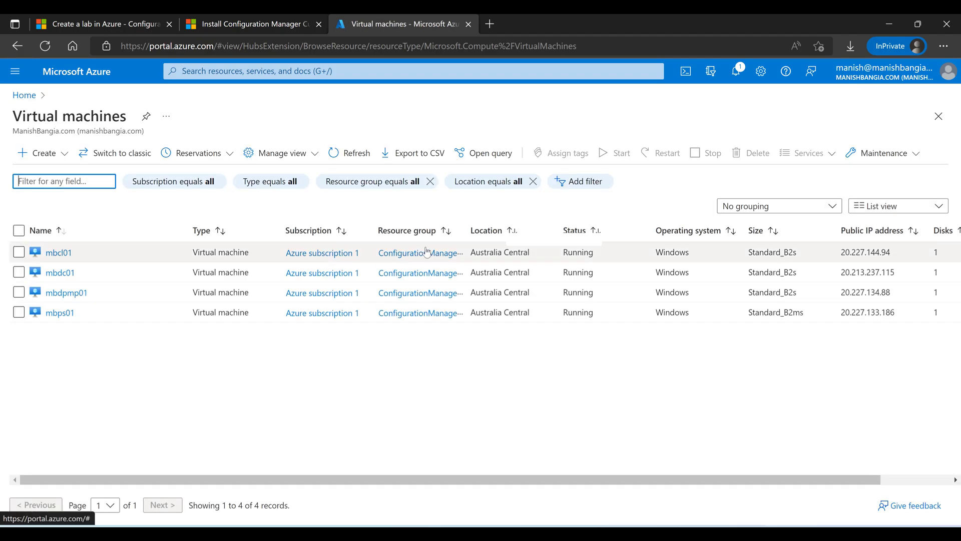
pyautogui.moveTo(78, 368)
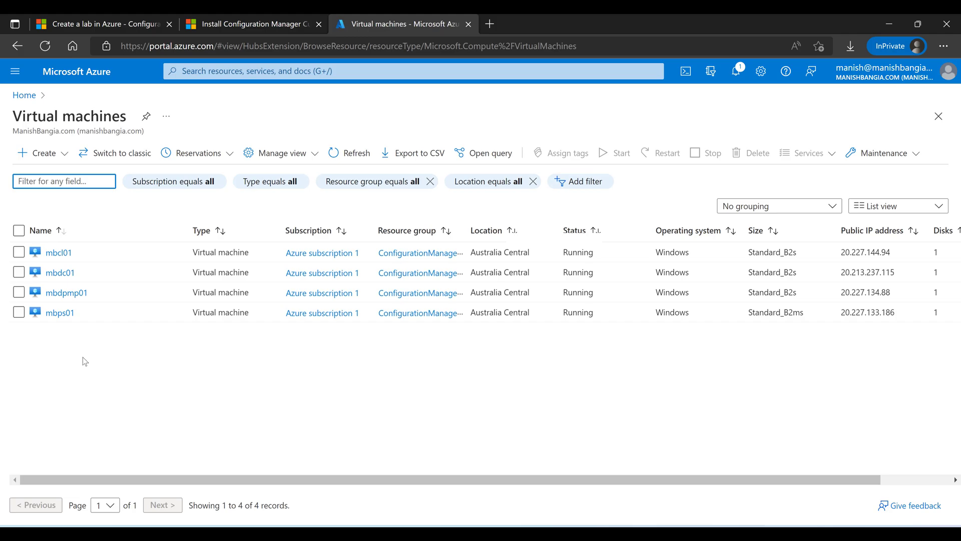
pyautogui.moveTo(102, 278)
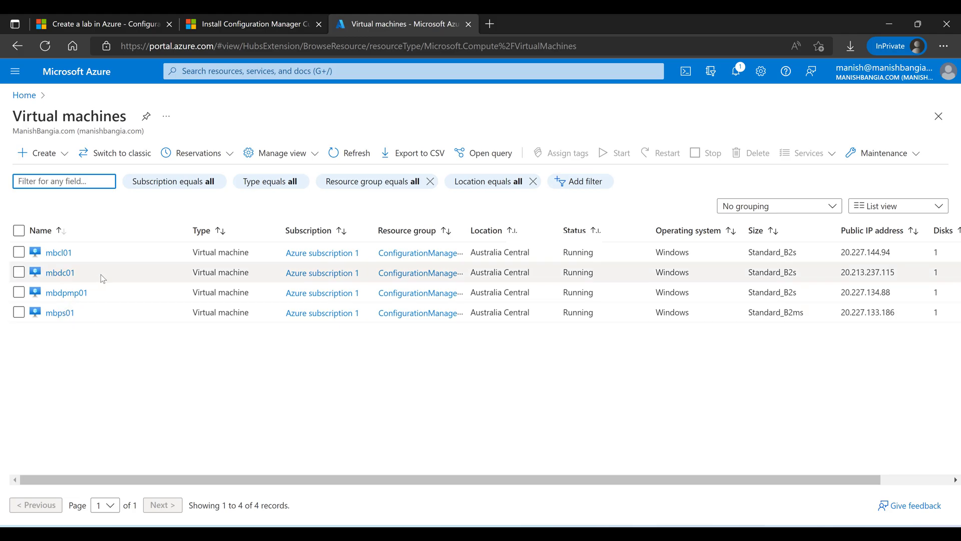
pyautogui.moveTo(190, 299)
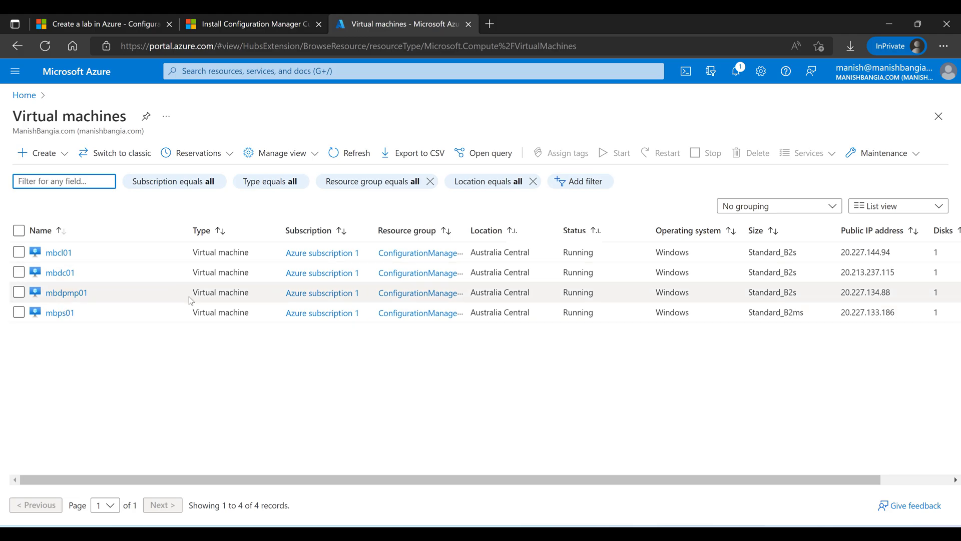
pyautogui.moveTo(59, 312)
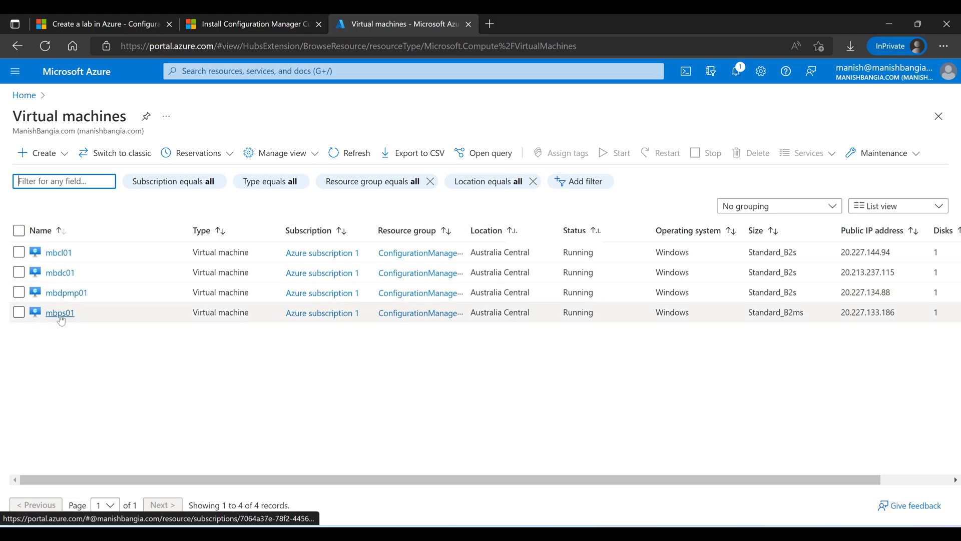
pyautogui.click(59, 312)
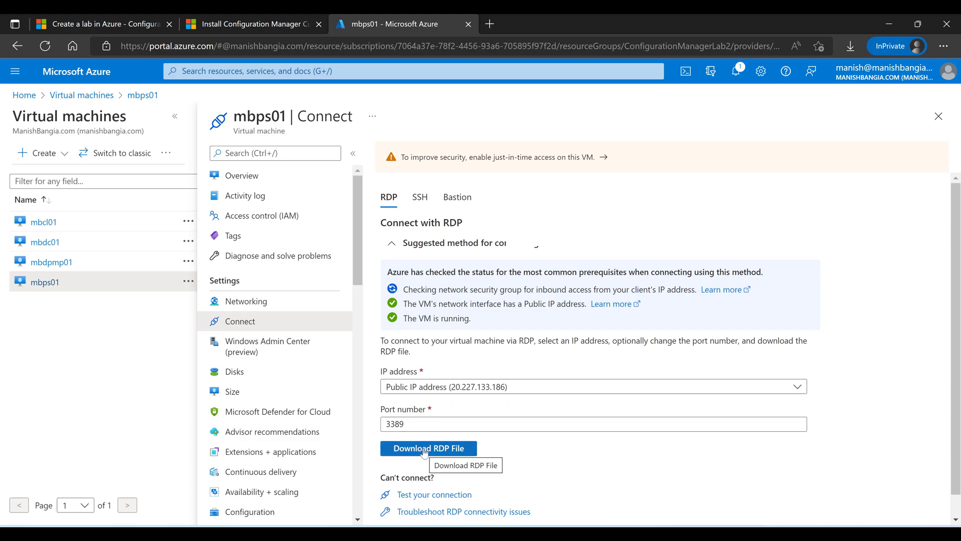
# - Download and launch mbps01.rdp, accept the unverified connection and sign in with contoso credentials
pyautogui.click(429, 448)
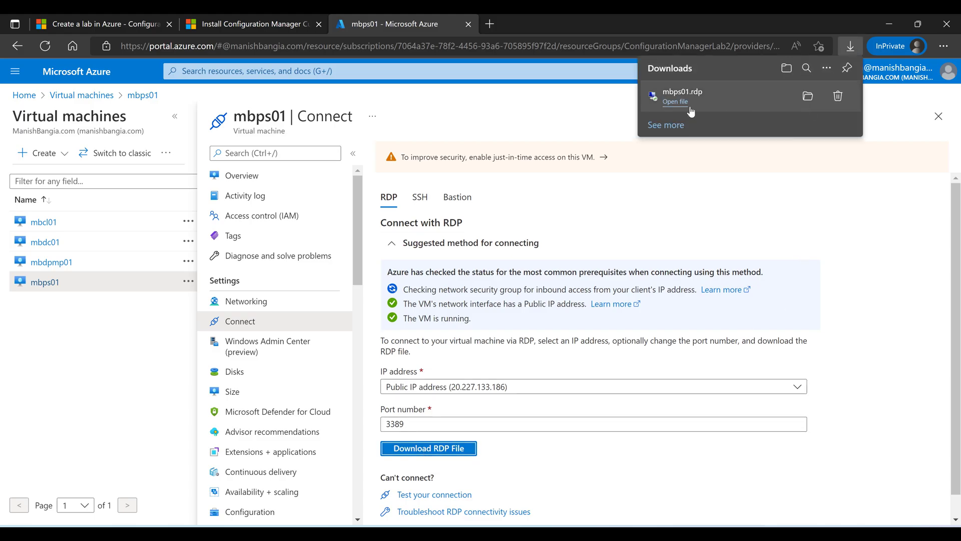
pyautogui.click(674, 102)
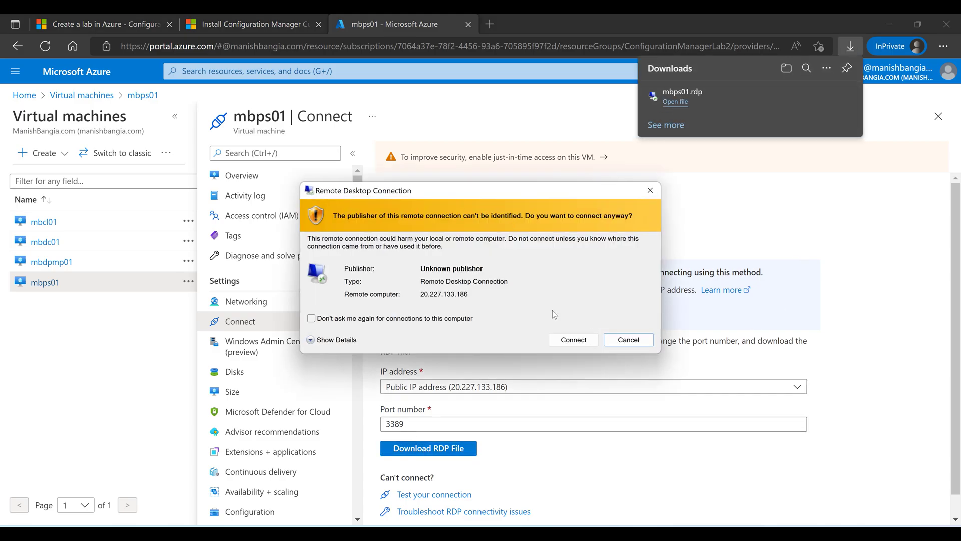
pyautogui.click(572, 339)
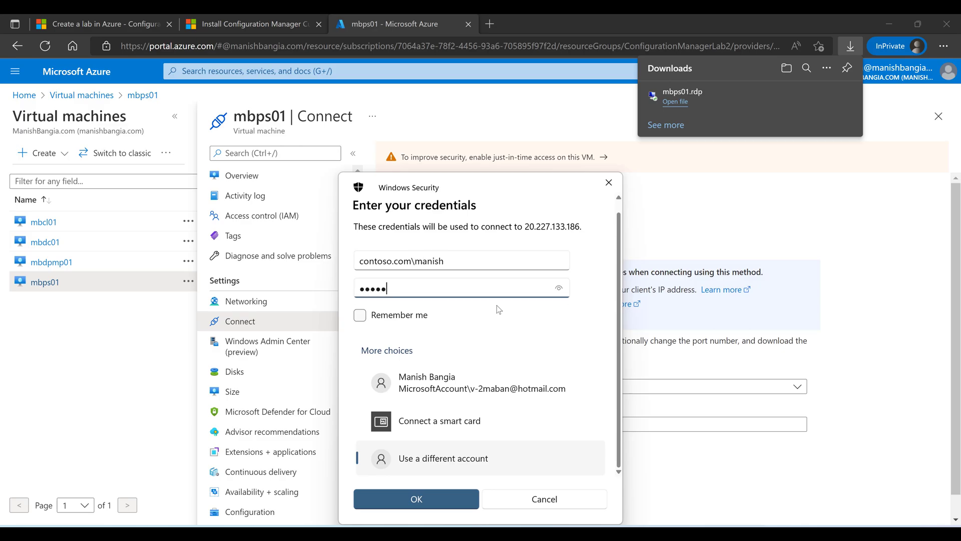
pyautogui.click(416, 499)
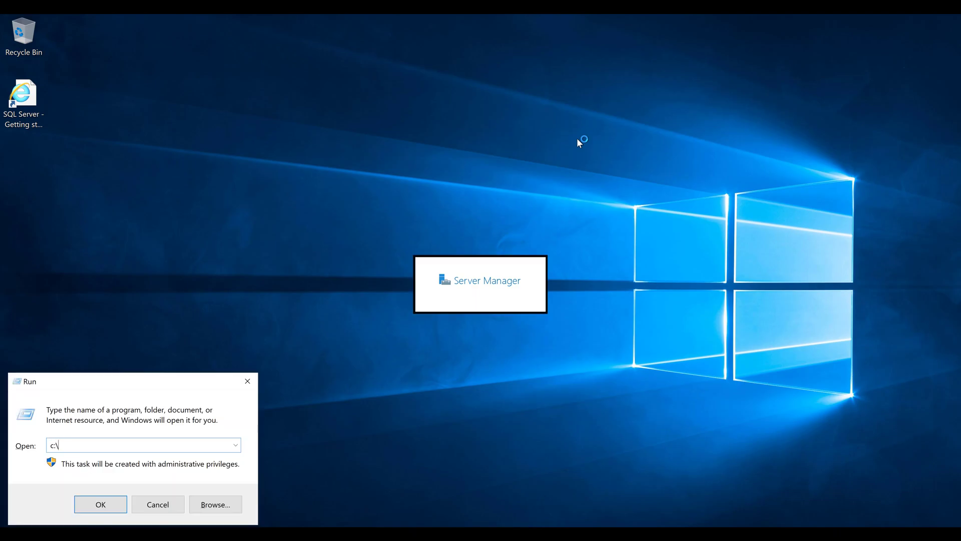
# - Browse C:\windows\temp\ProvisionScript and try opening PS1.json
pyautogui.click(100, 504)
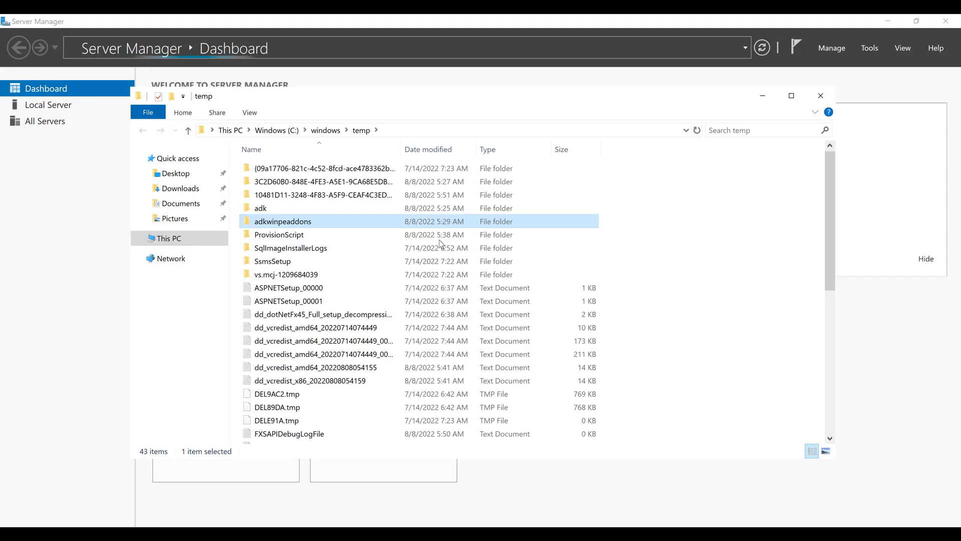
pyautogui.moveTo(280, 240)
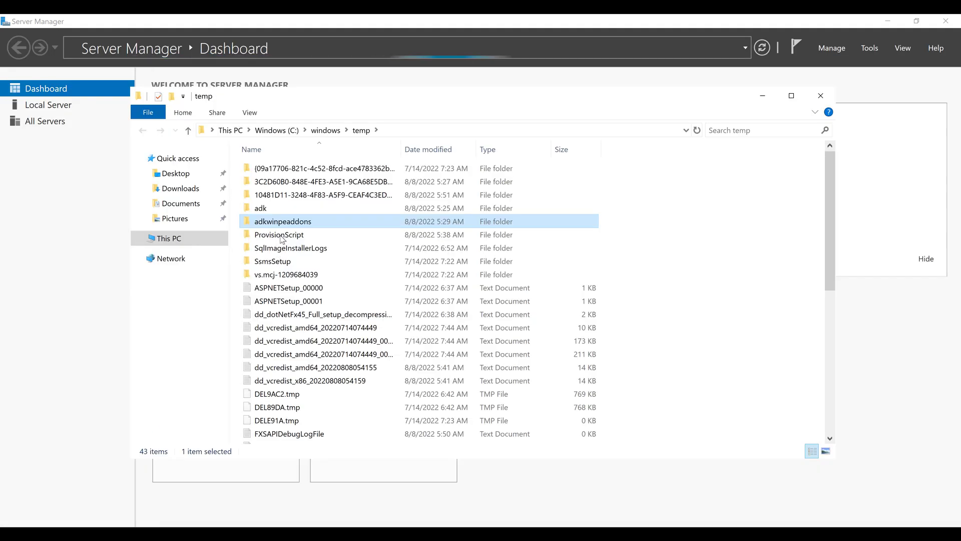
pyautogui.doubleClick(279, 234)
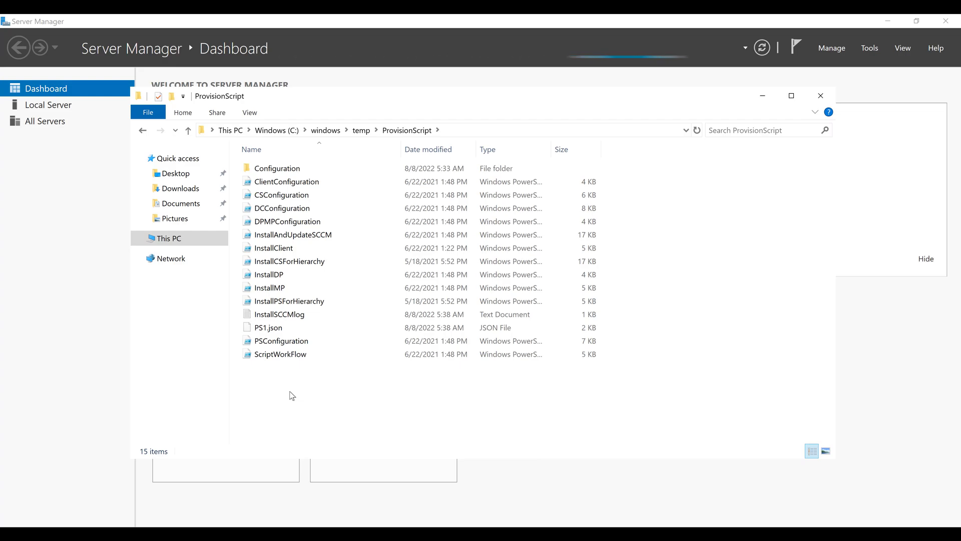
pyautogui.click(268, 328)
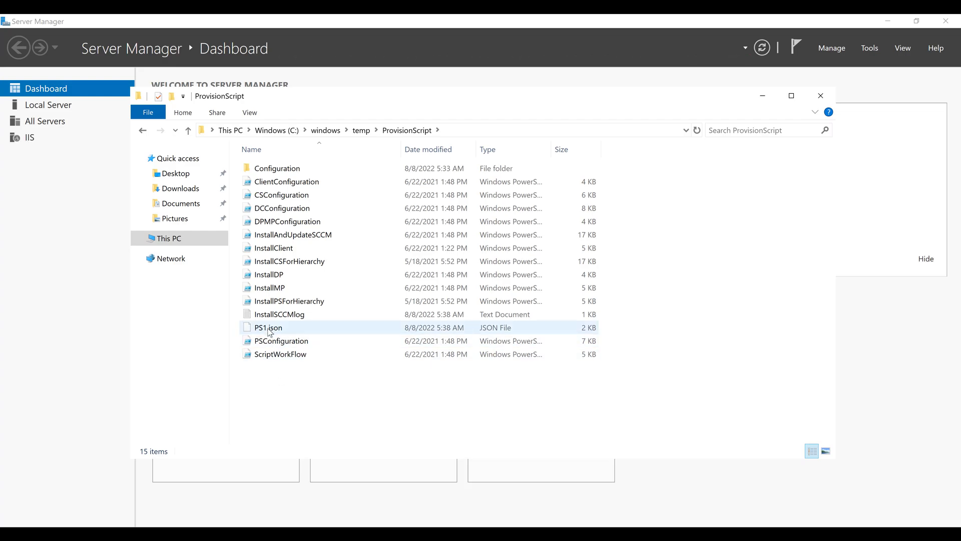
pyautogui.click(268, 328)
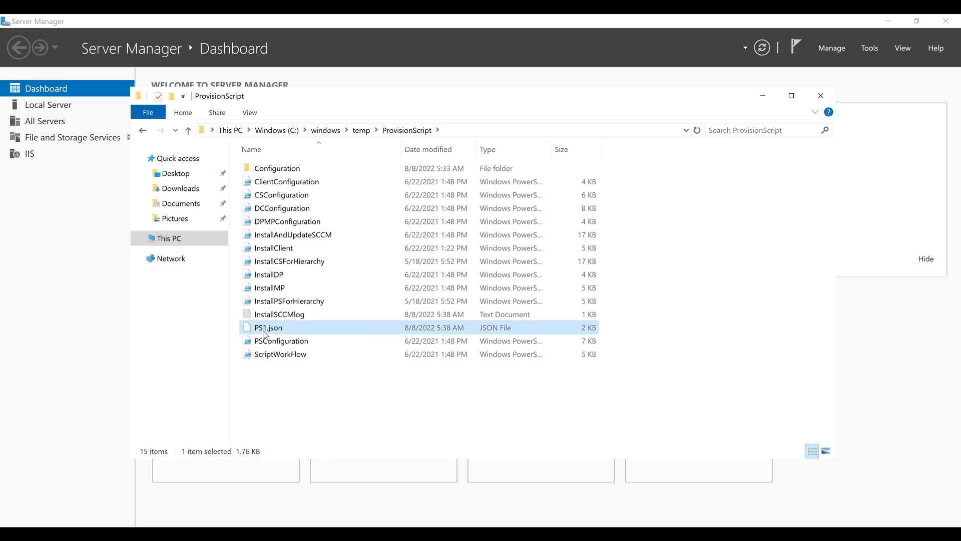
pyautogui.doubleClick(268, 326)
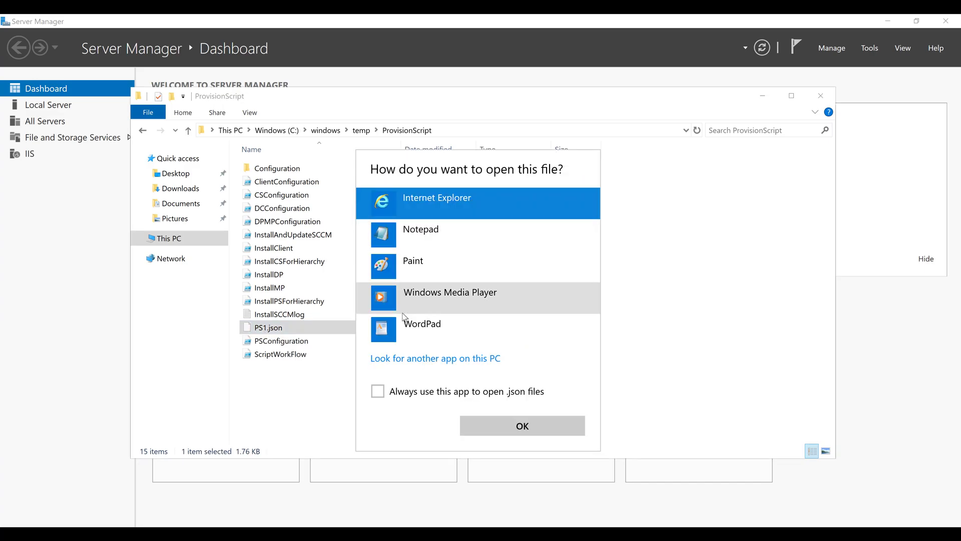
pyautogui.click(521, 426)
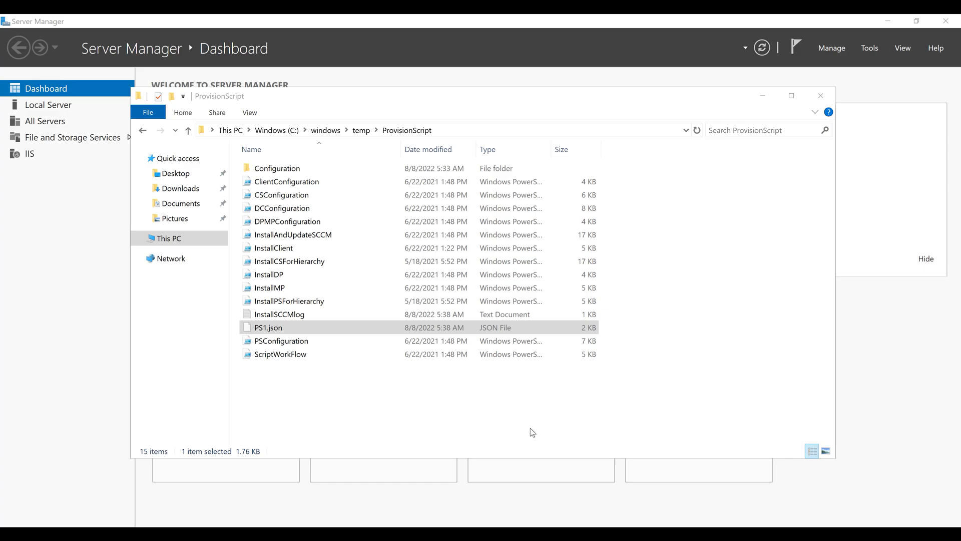
pyautogui.doubleClick(269, 327)
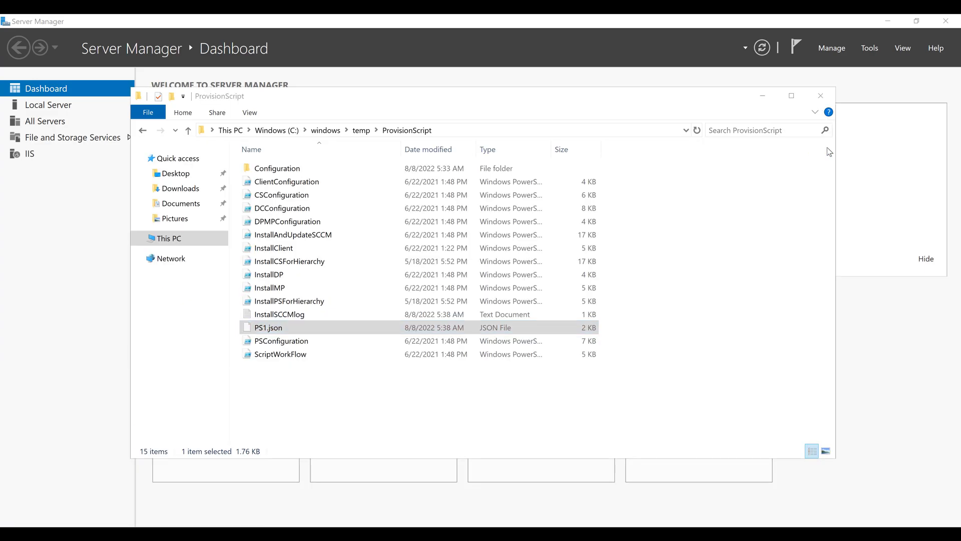
# - Review ConfigMgrPrereq and ConfigMgrSetup logs at the C: drive root, then close back to the desktop
pyautogui.click(276, 131)
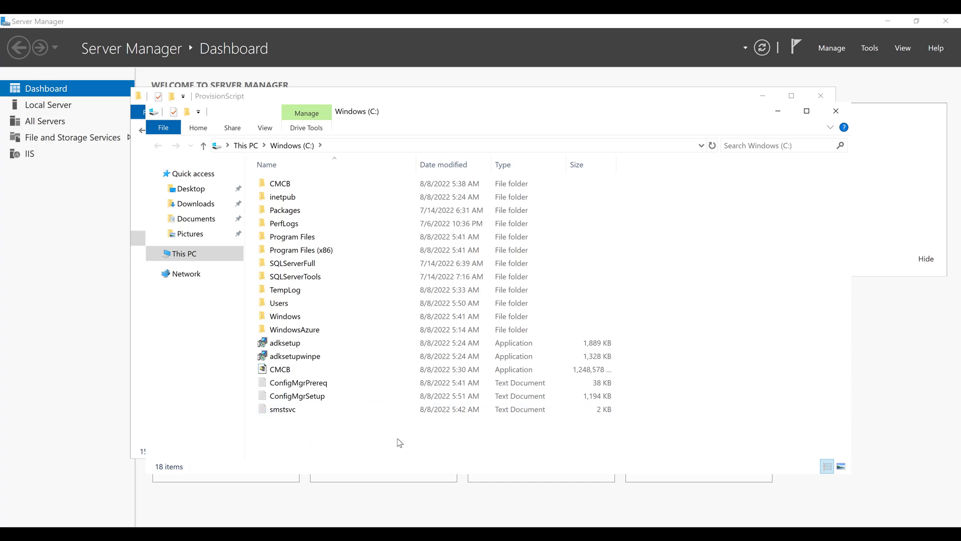
pyautogui.click(299, 383)
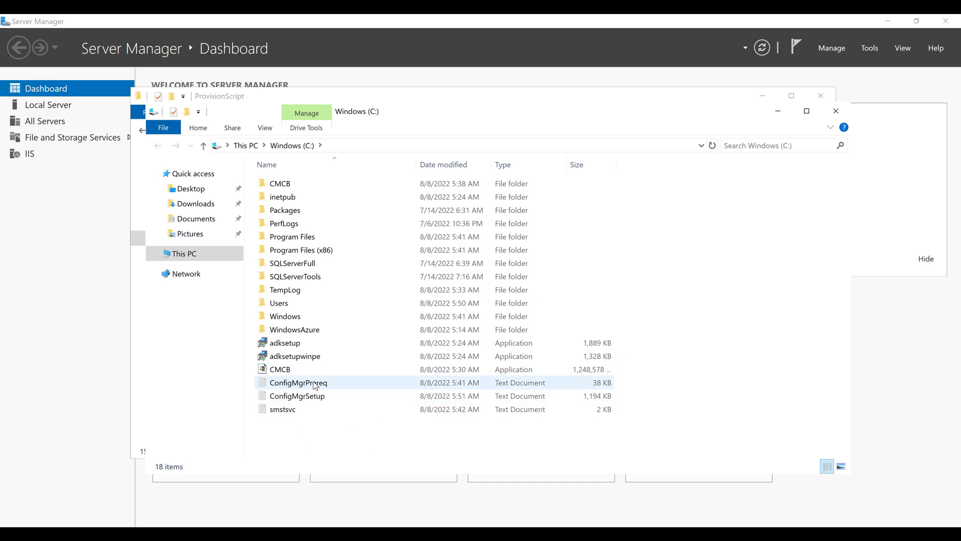
pyautogui.click(298, 395)
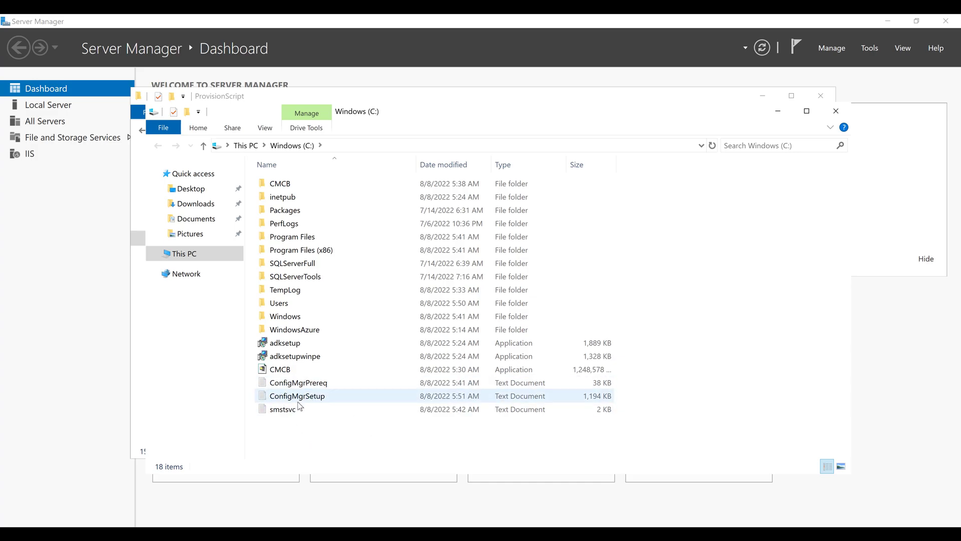
pyautogui.moveTo(358, 419)
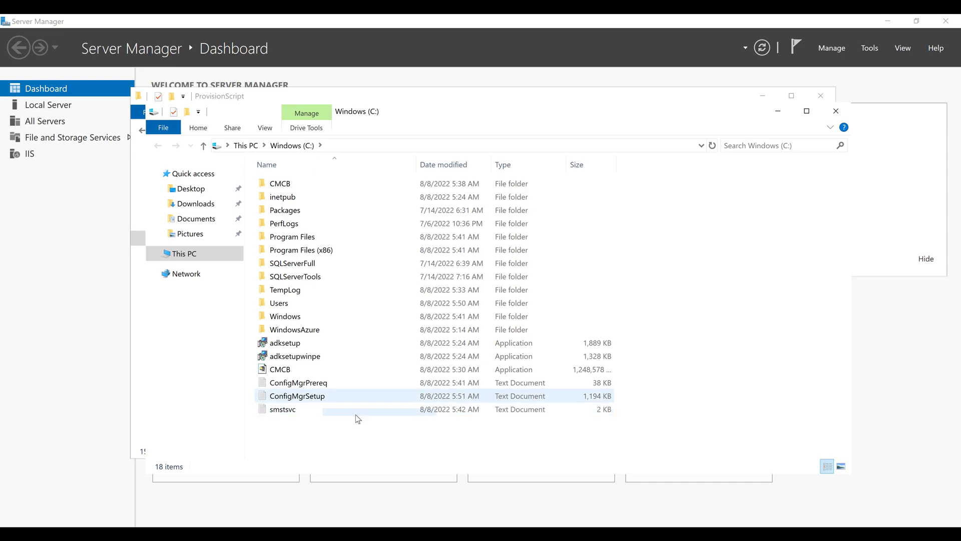
pyautogui.click(370, 434)
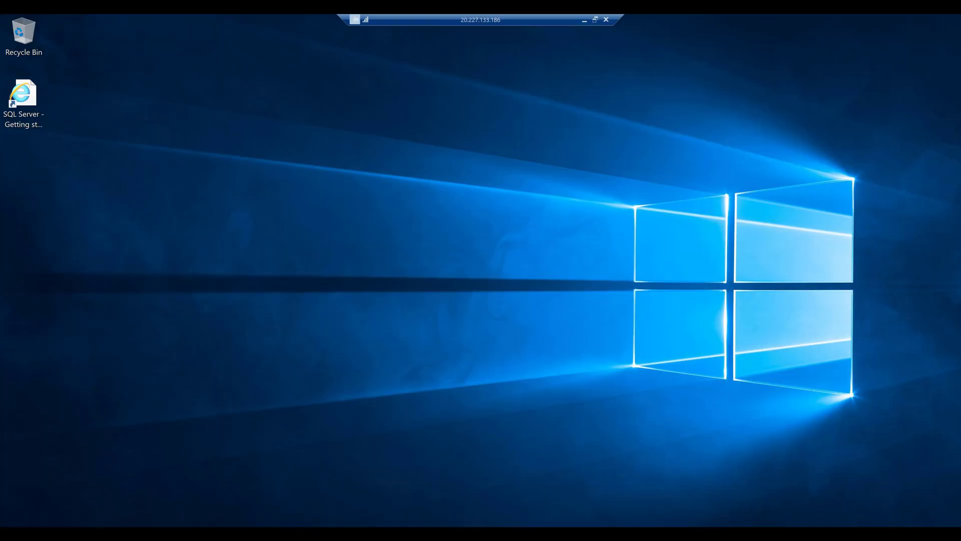
pyautogui.moveTo(392, 430)
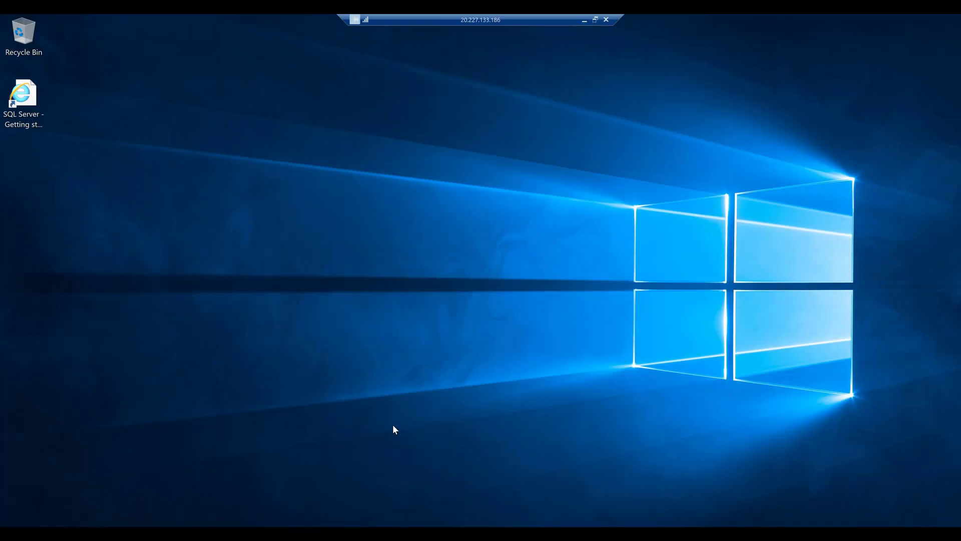
# - Launch the Configuration Manager Console from Start, connected to site PS1 on mbps01
pyautogui.click(7, 534)
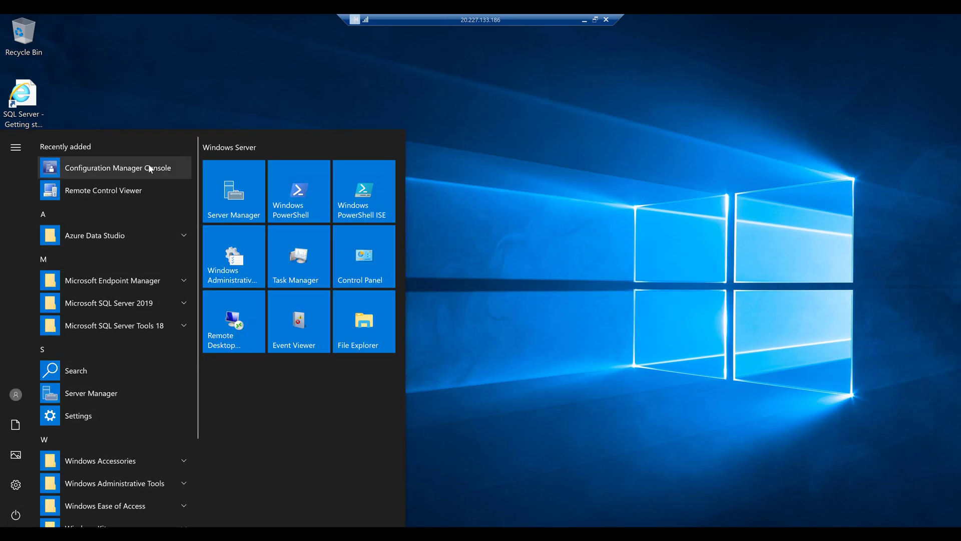
pyautogui.click(114, 167)
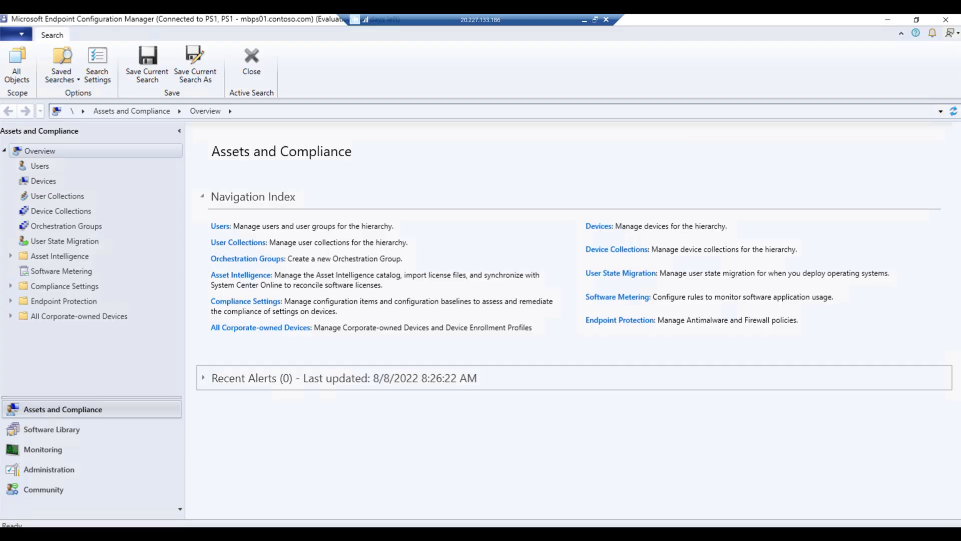